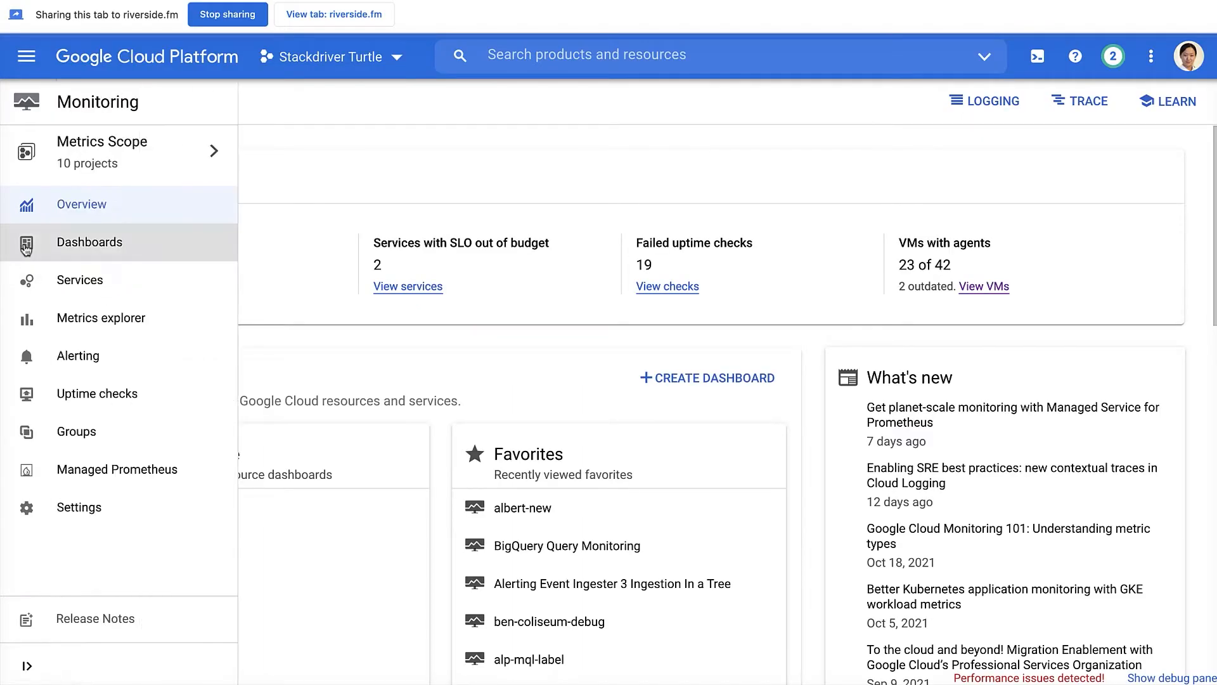
- Open the dashboards Sample Library and scroll through its 69 sample dashboards
{"action": "left_click", "coordinate": [88, 241]}
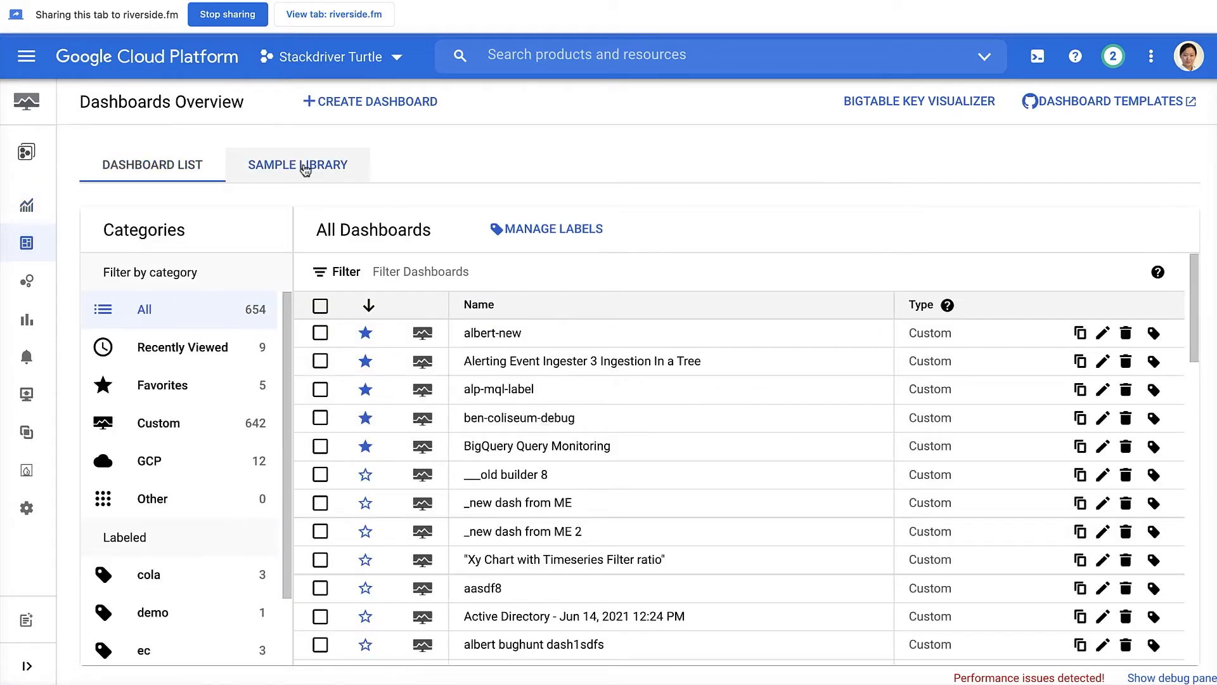
{"action": "left_click", "coordinate": [298, 164]}
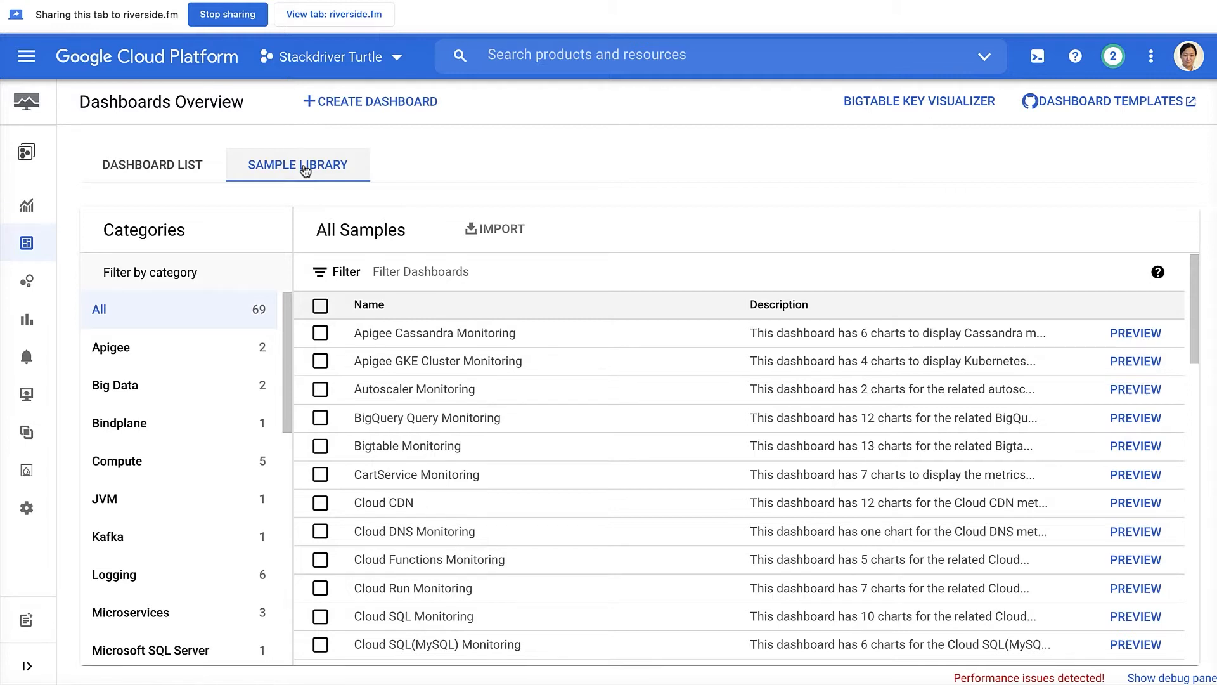
{"action": "mouse_move", "coordinate": [750, 231]}
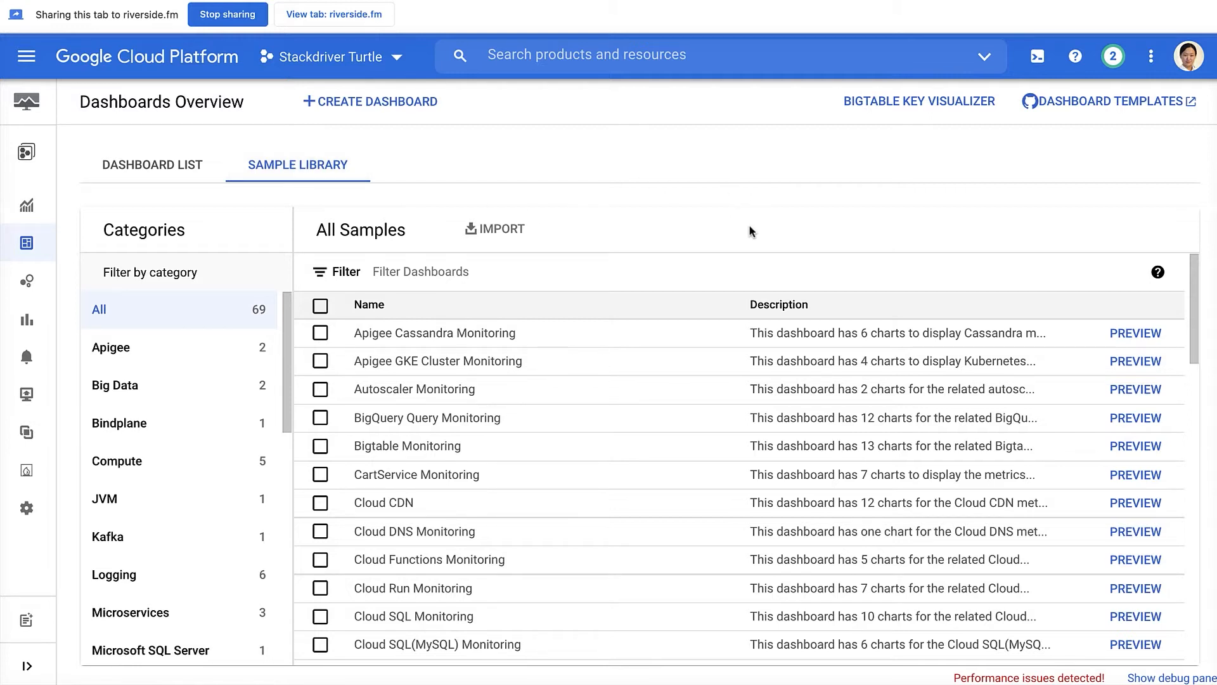
{"action": "scroll", "scroll_direction": "down", "scroll_amount": 3}
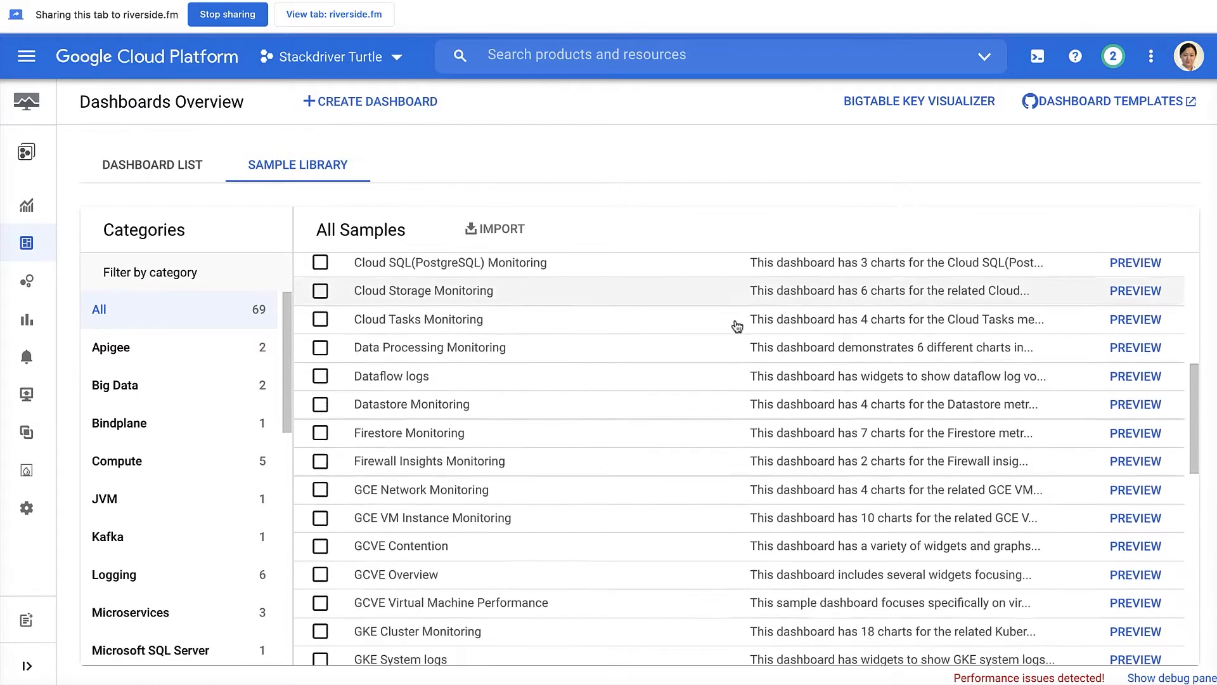
{"action": "scroll", "scroll_direction": "down", "scroll_amount": 3}
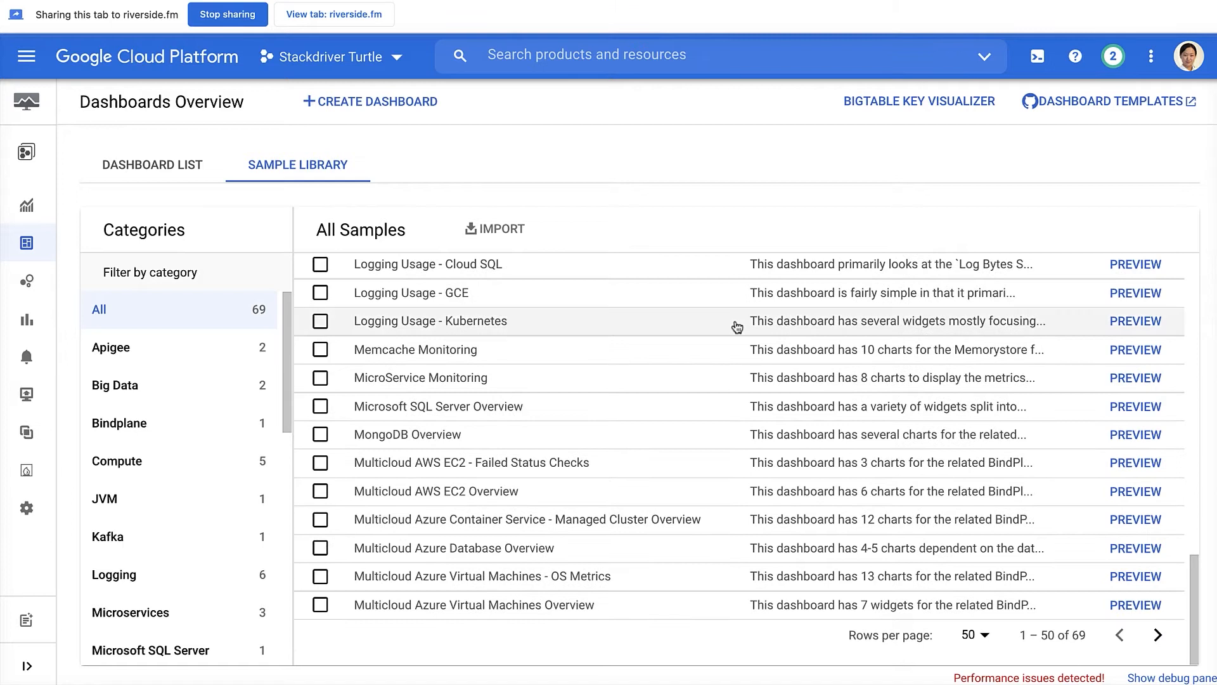
{"action": "mouse_move", "coordinate": [768, 315]}
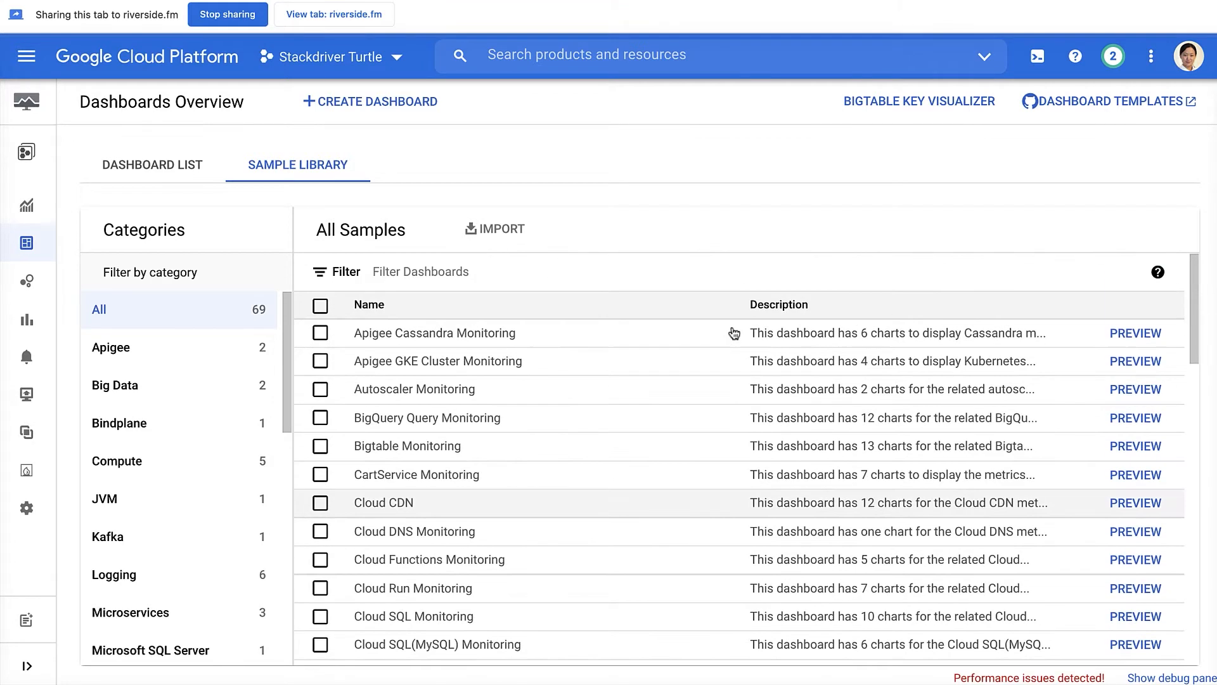
{"action": "scroll", "scroll_direction": "down", "scroll_amount": 3}
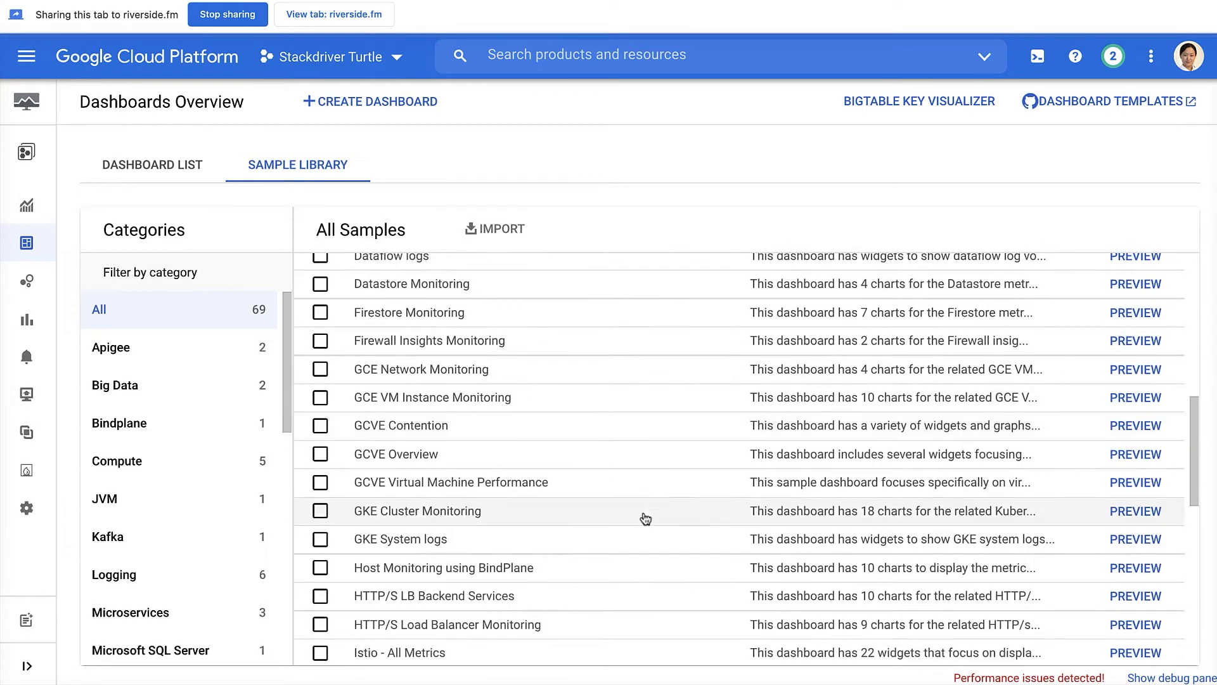
{"action": "mouse_move", "coordinate": [1135, 511]}
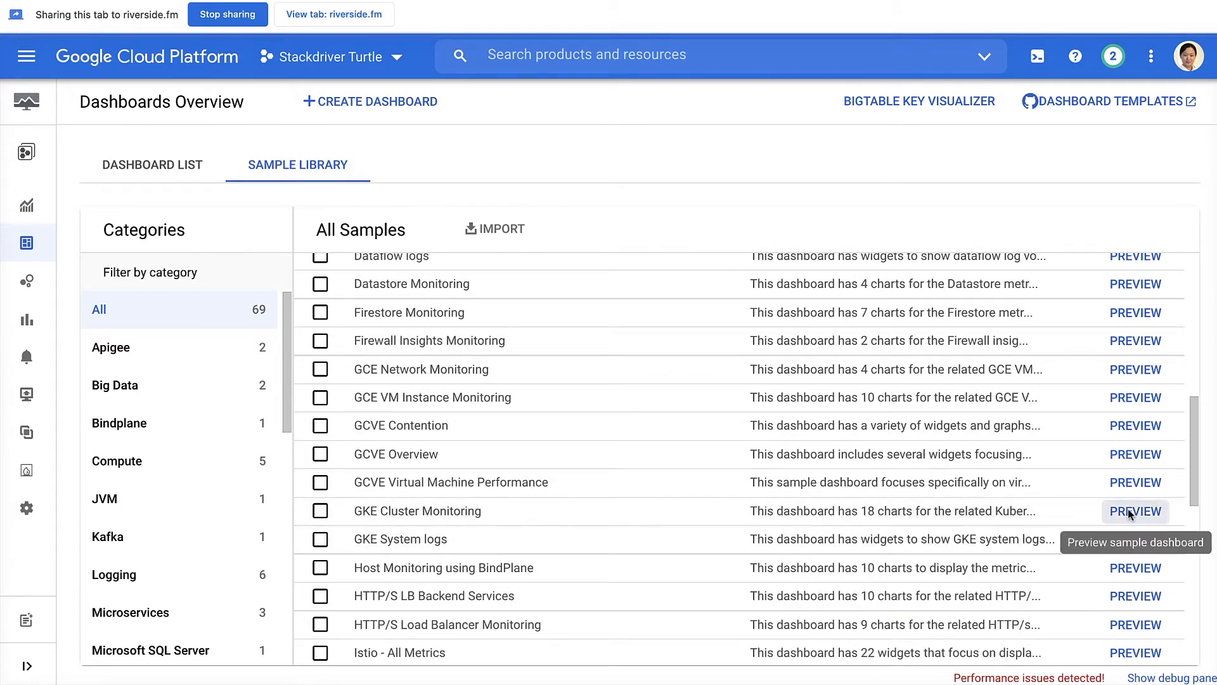
- Preview the GKE Cluster Monitoring sample, review it, and import it
{"action": "left_click", "coordinate": [1134, 512]}
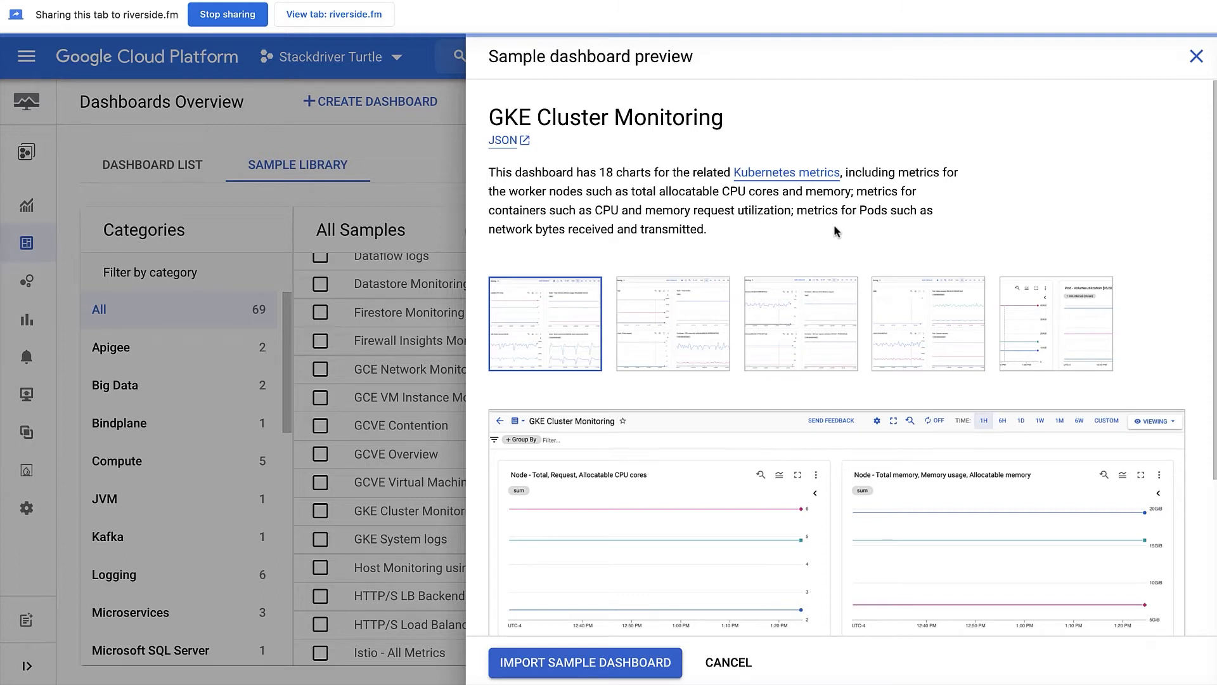
{"action": "mouse_move", "coordinate": [986, 236]}
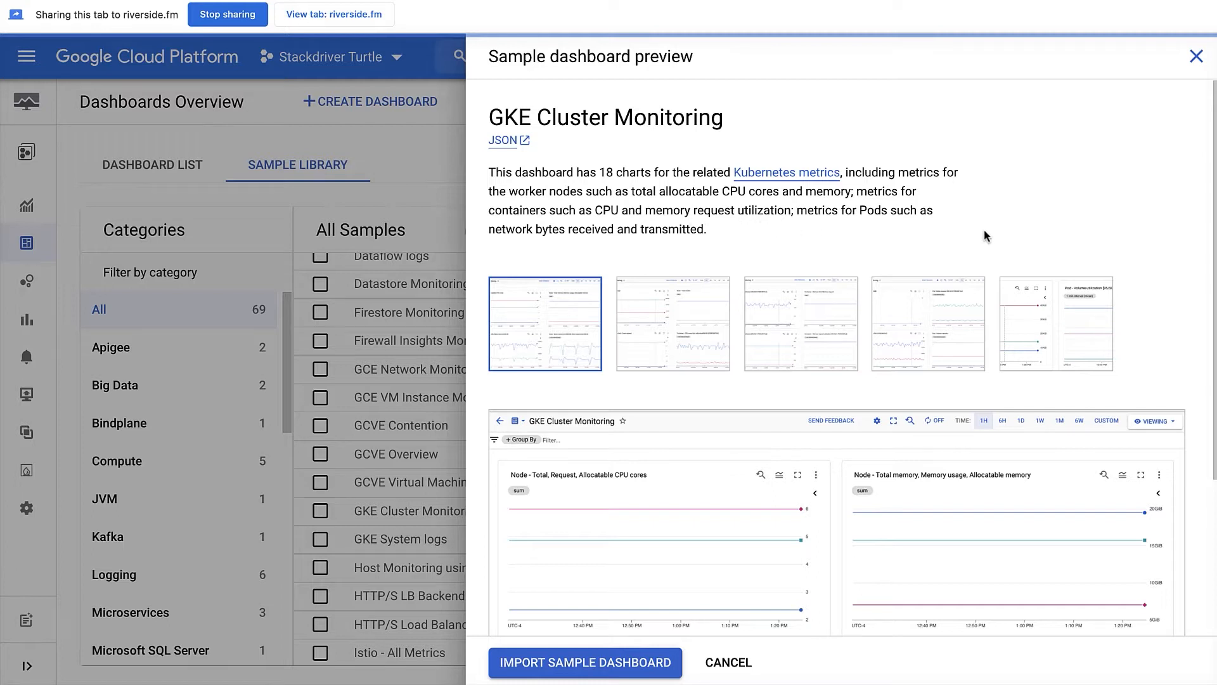
{"action": "mouse_move", "coordinate": [549, 334]}
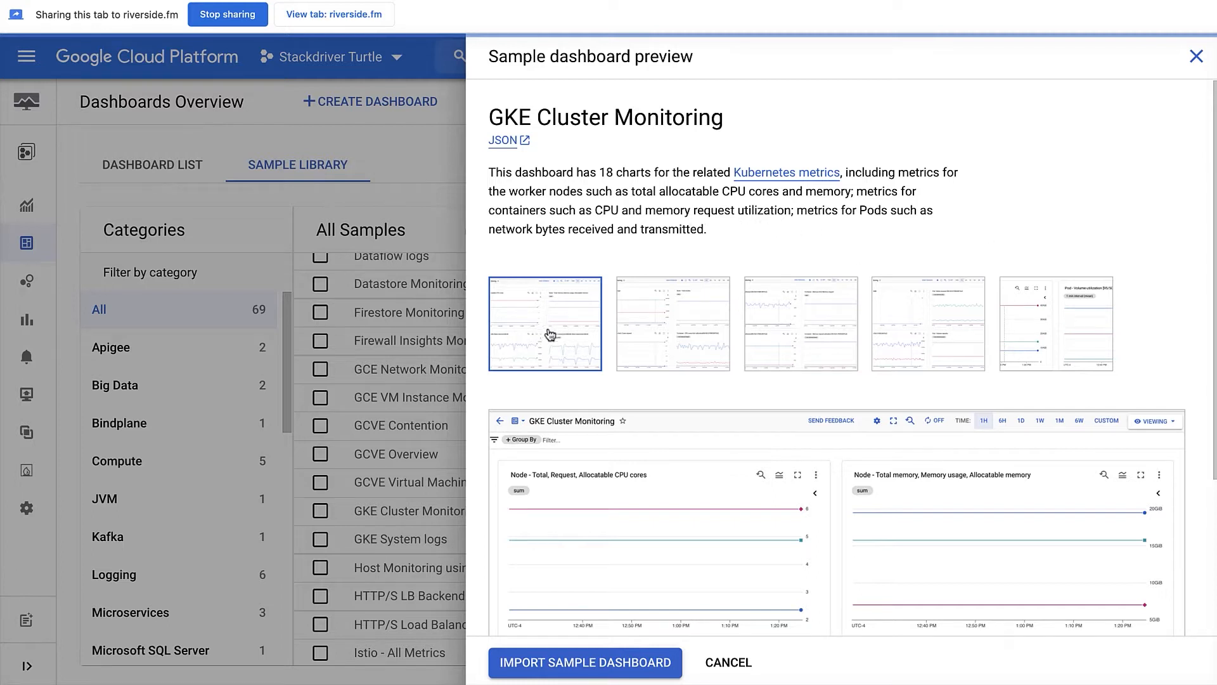
{"action": "scroll", "scroll_direction": "down", "scroll_amount": 3}
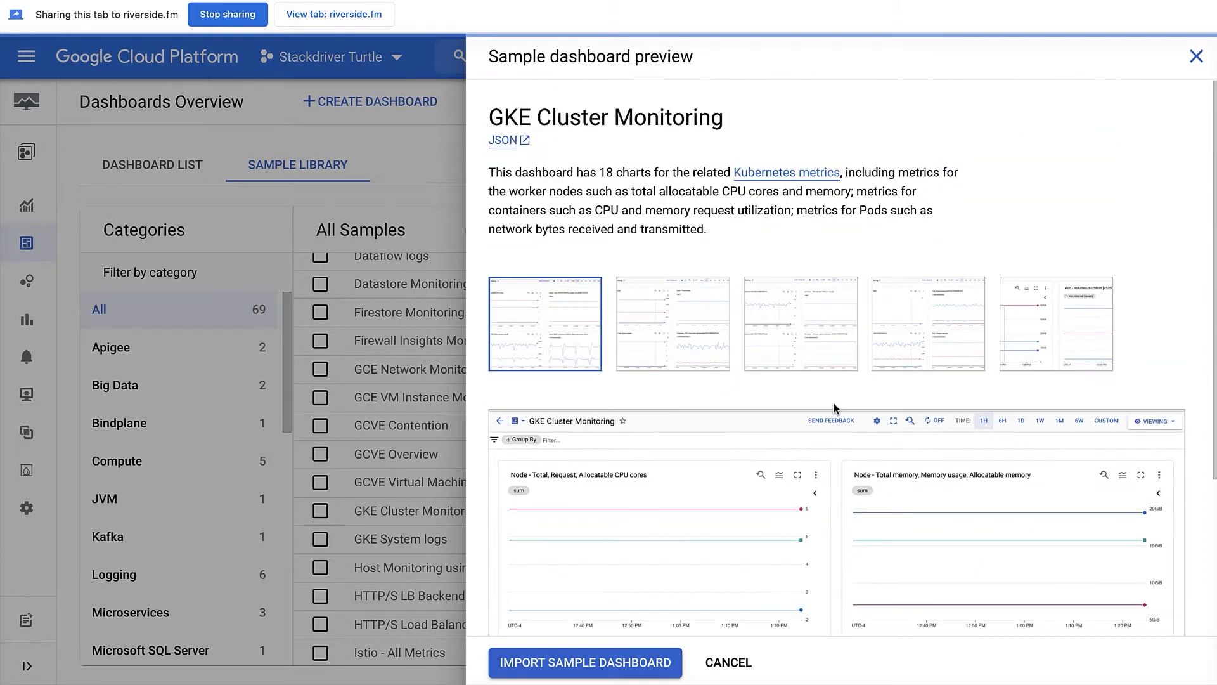
{"action": "scroll", "scroll_direction": "down", "scroll_amount": 3}
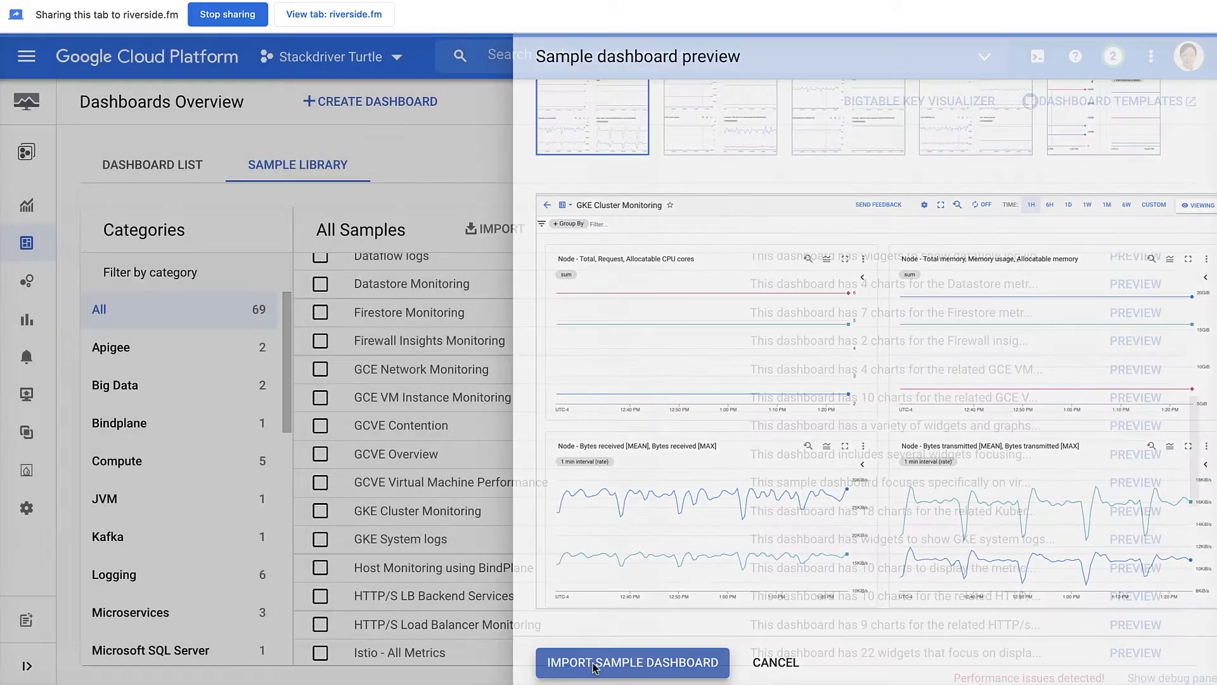
{"action": "left_click", "coordinate": [775, 662]}
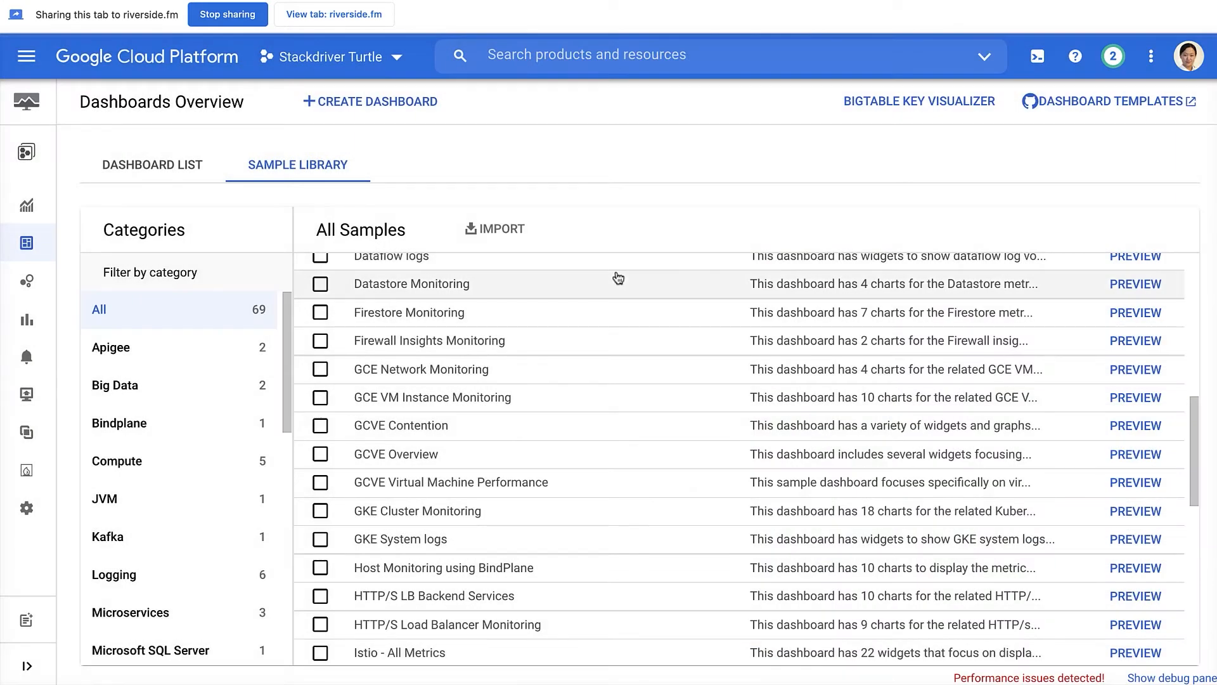
- Open the imported GKE Cluster Monitoring dashboard in viewing mode and browse its node CPU and memory charts
{"action": "left_click", "coordinate": [1135, 511]}
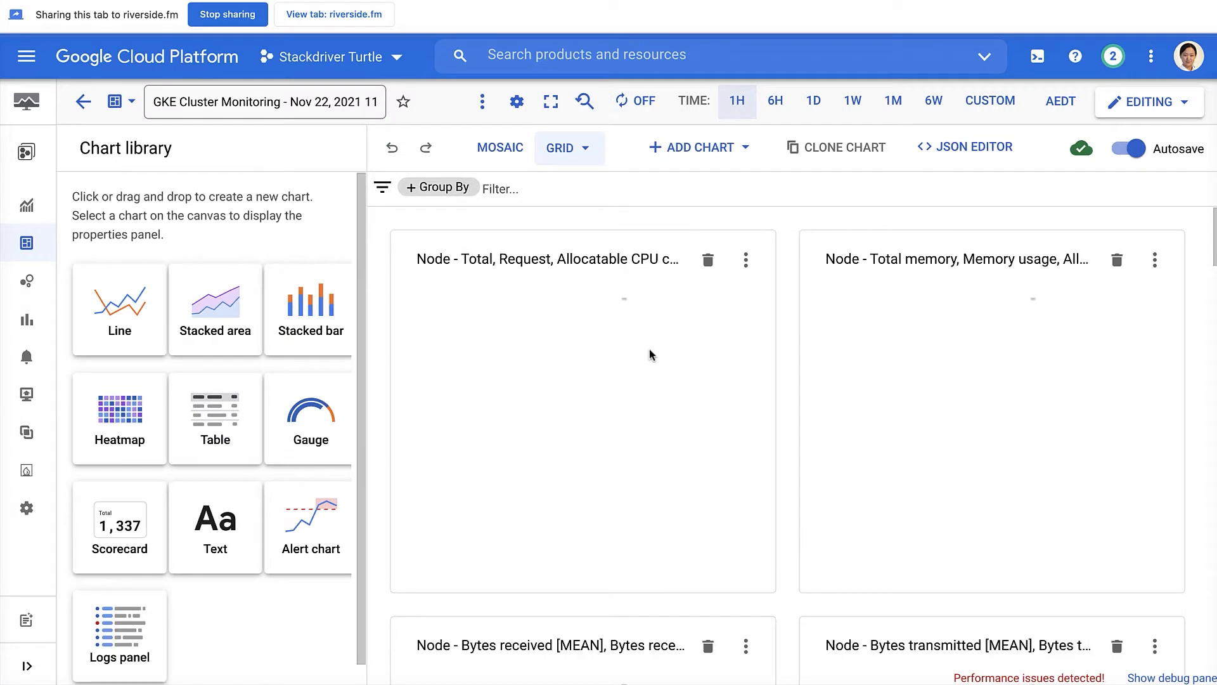
{"action": "mouse_move", "coordinate": [596, 222]}
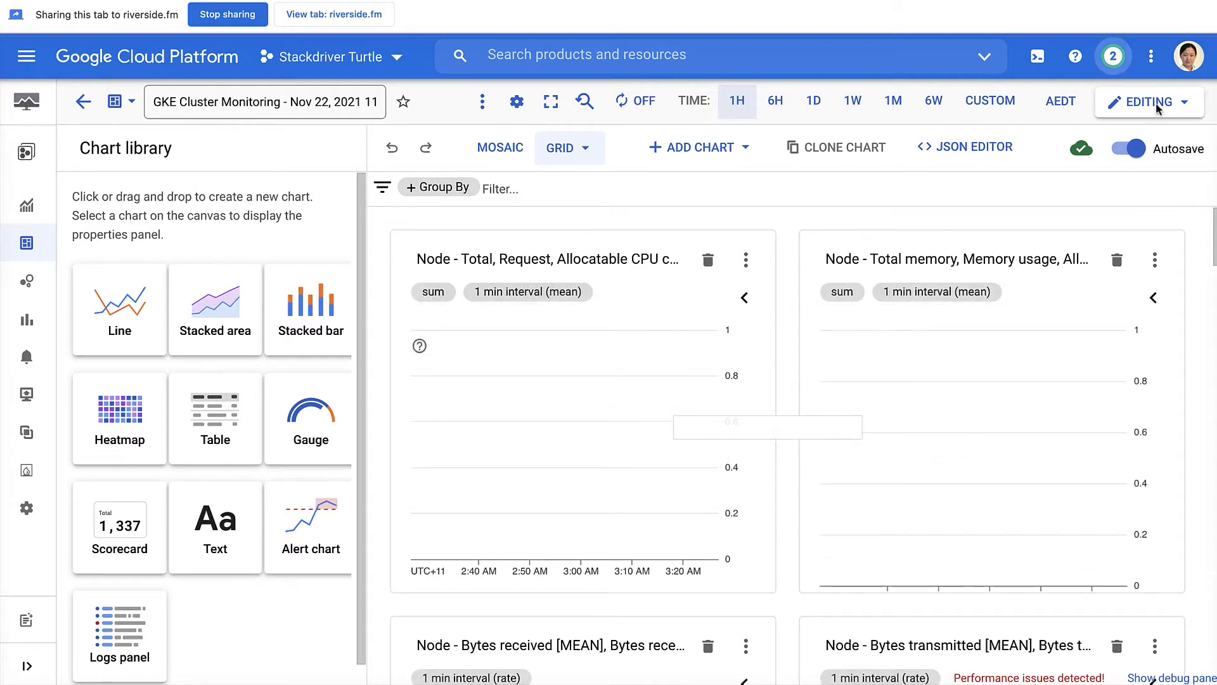
{"action": "left_click", "coordinate": [1145, 102]}
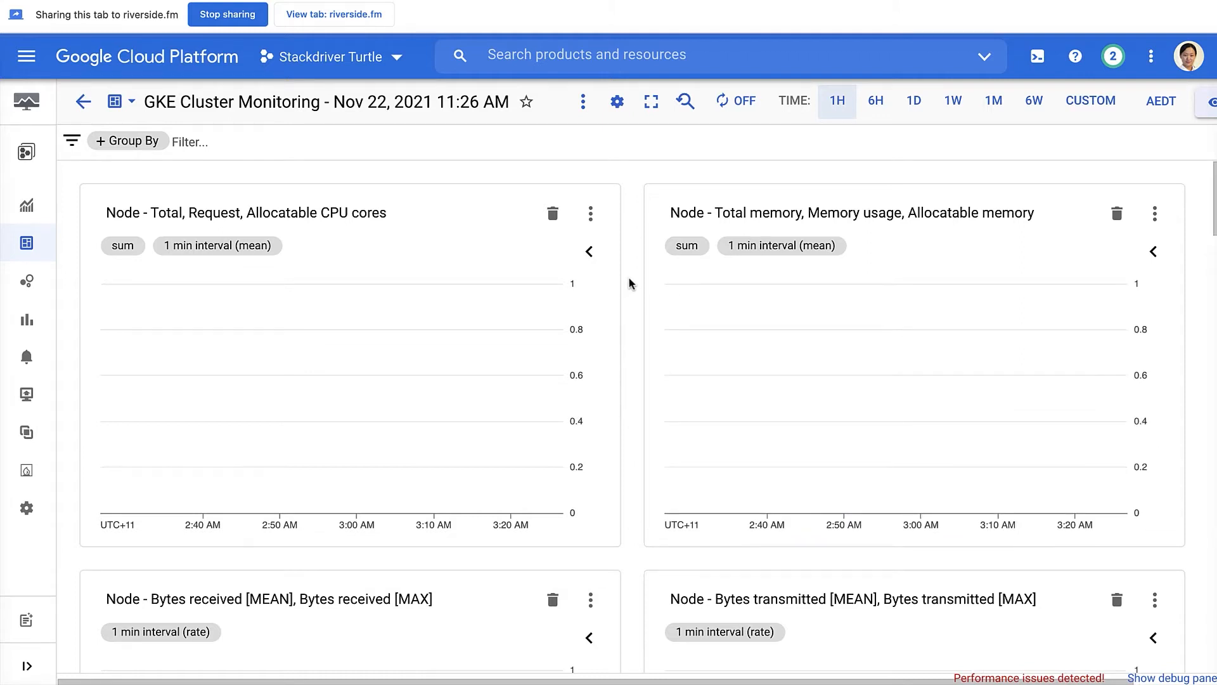
{"action": "scroll", "scroll_direction": "down", "scroll_amount": 3}
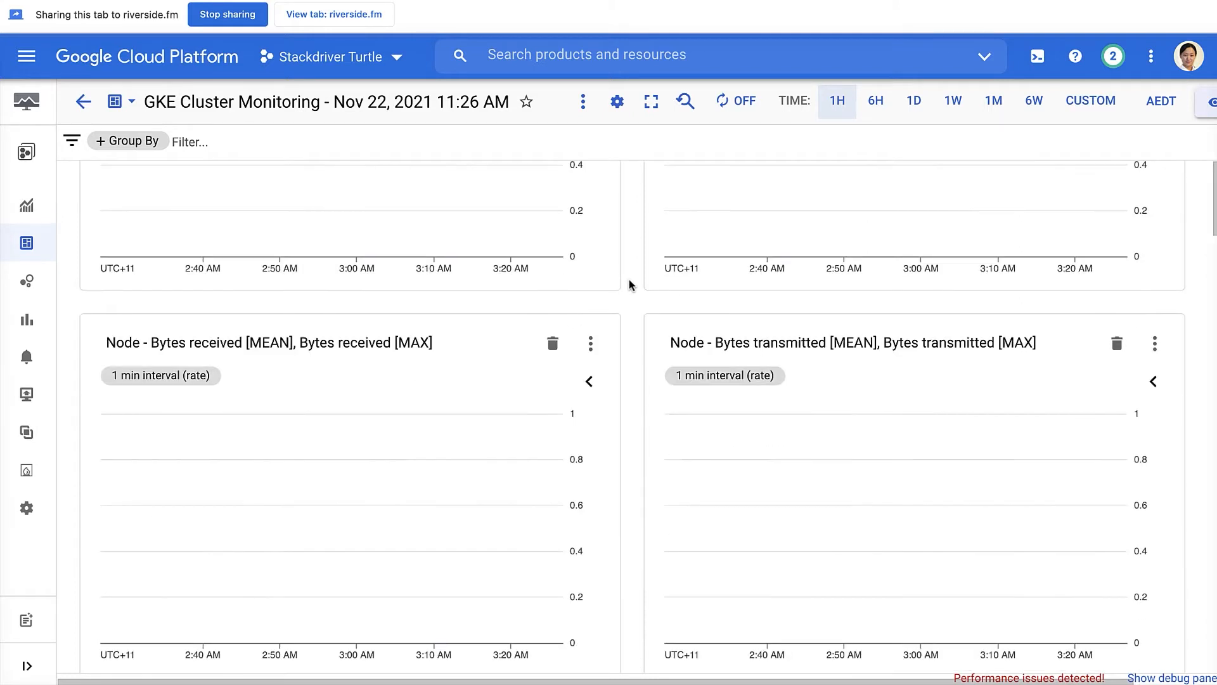
{"action": "scroll", "scroll_direction": "down", "scroll_amount": 3}
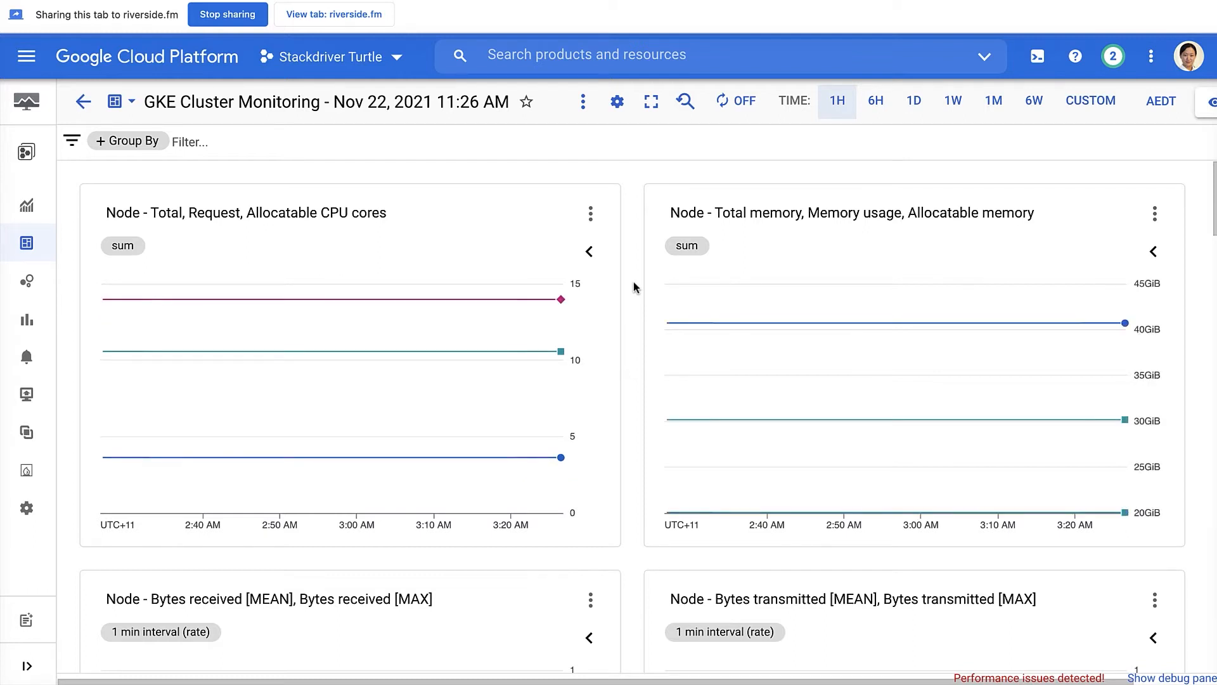
{"action": "scroll", "scroll_direction": "down", "scroll_amount": 3}
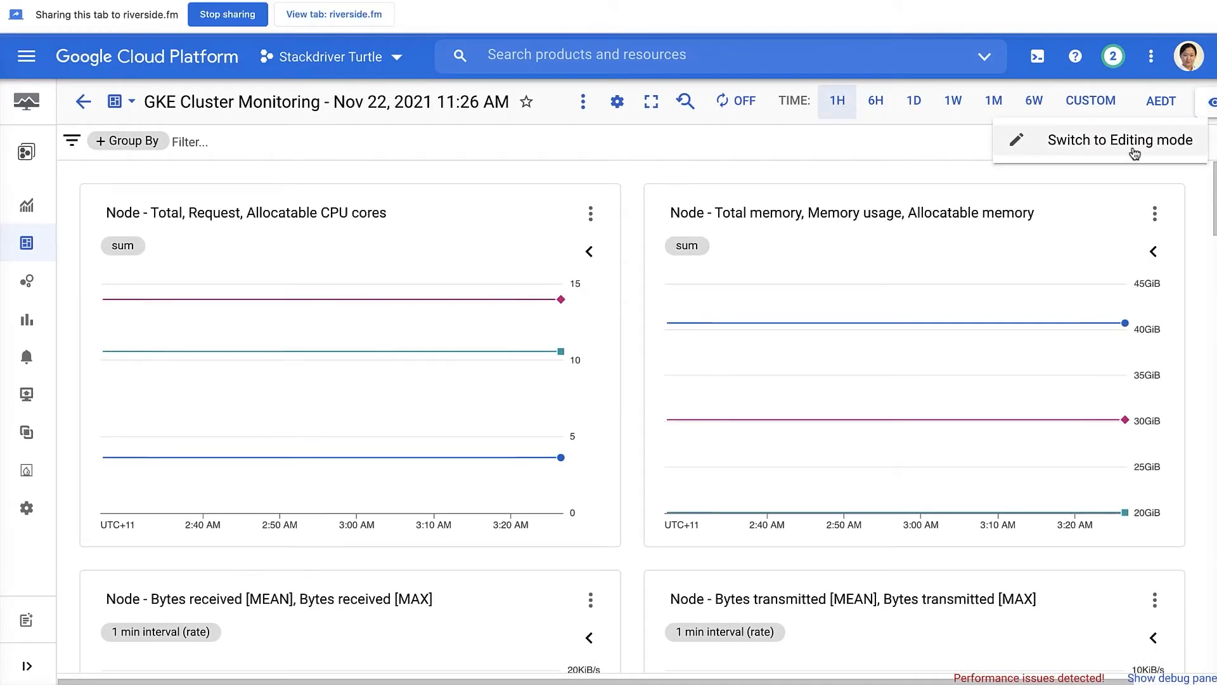
- Switch the GKE dashboard back to editing mode and open its JSON editor
{"action": "left_click", "coordinate": [1121, 139]}
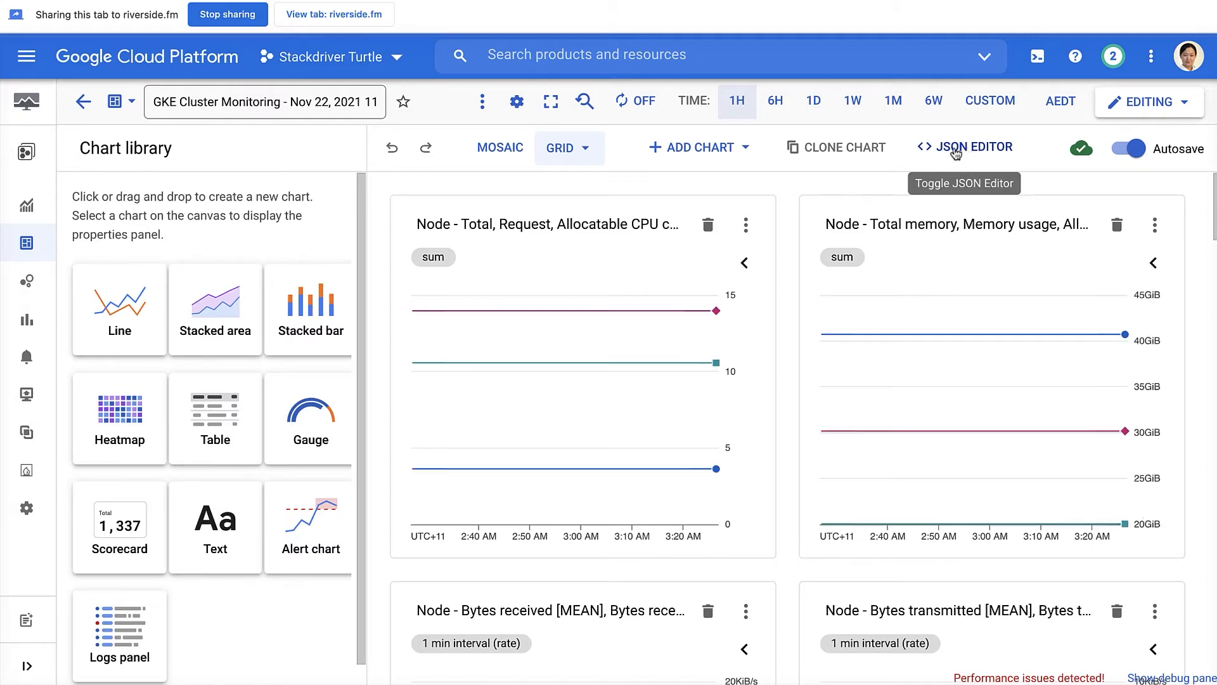
{"action": "left_click", "coordinate": [964, 146]}
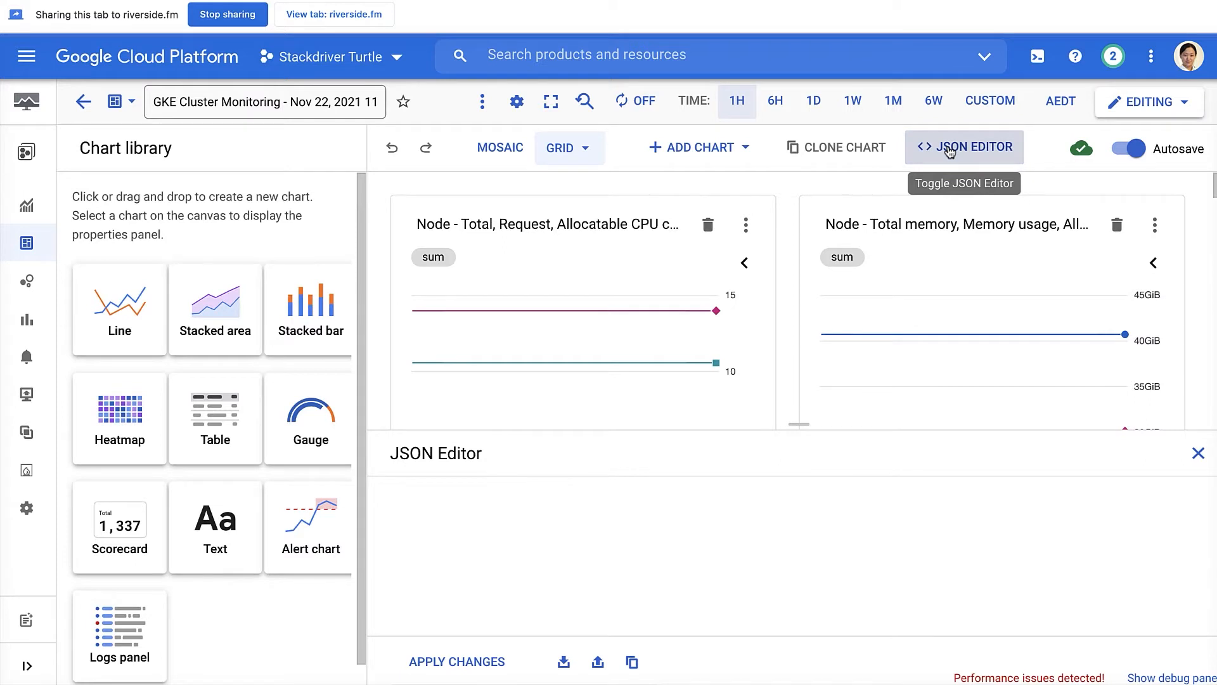
{"action": "left_click", "coordinate": [964, 147]}
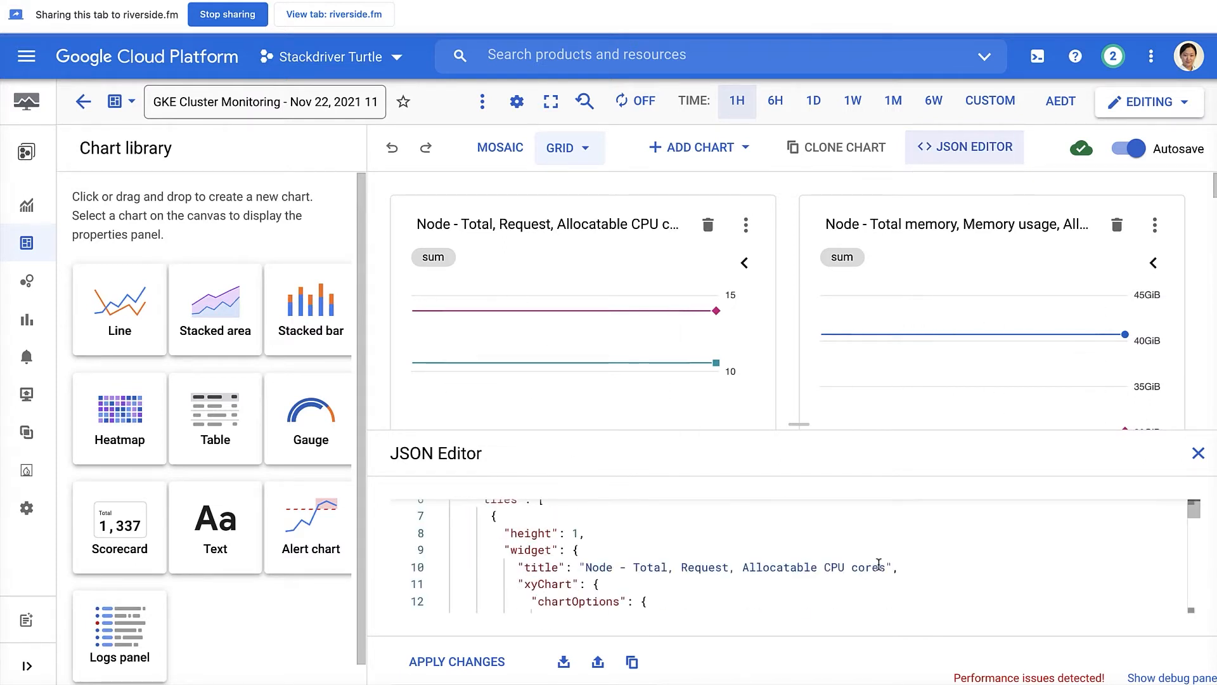
{"action": "scroll", "scroll_direction": "down", "scroll_amount": 3}
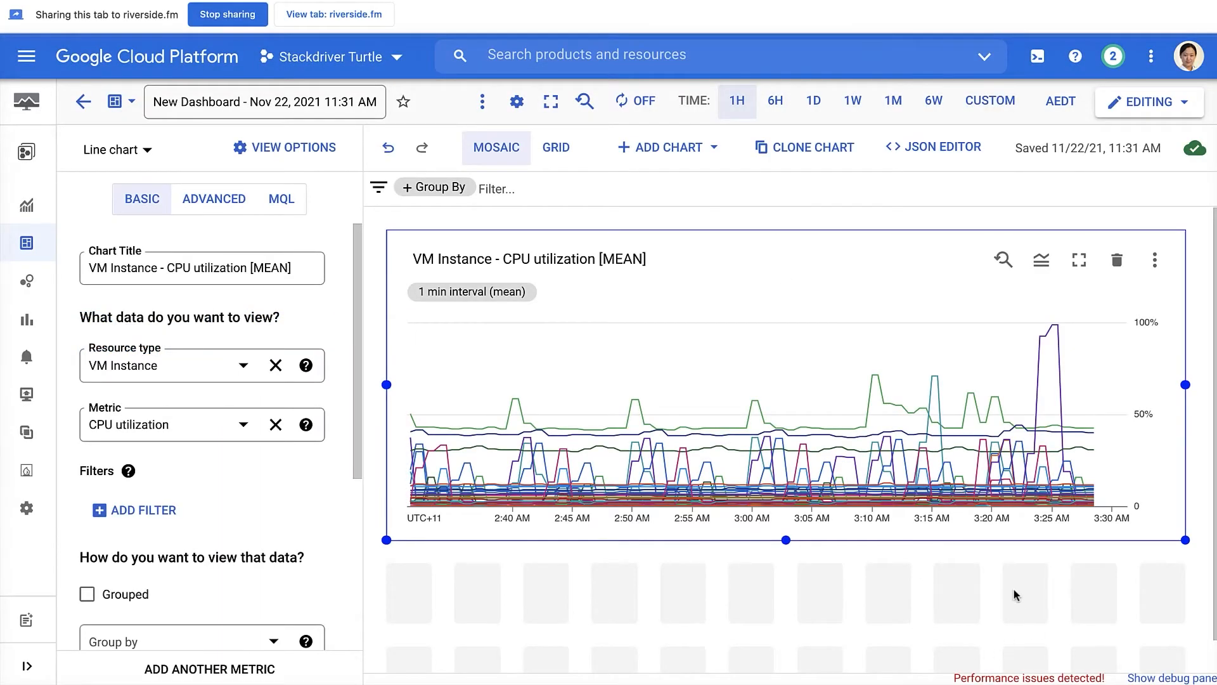
{"action": "mouse_move", "coordinate": [954, 584]}
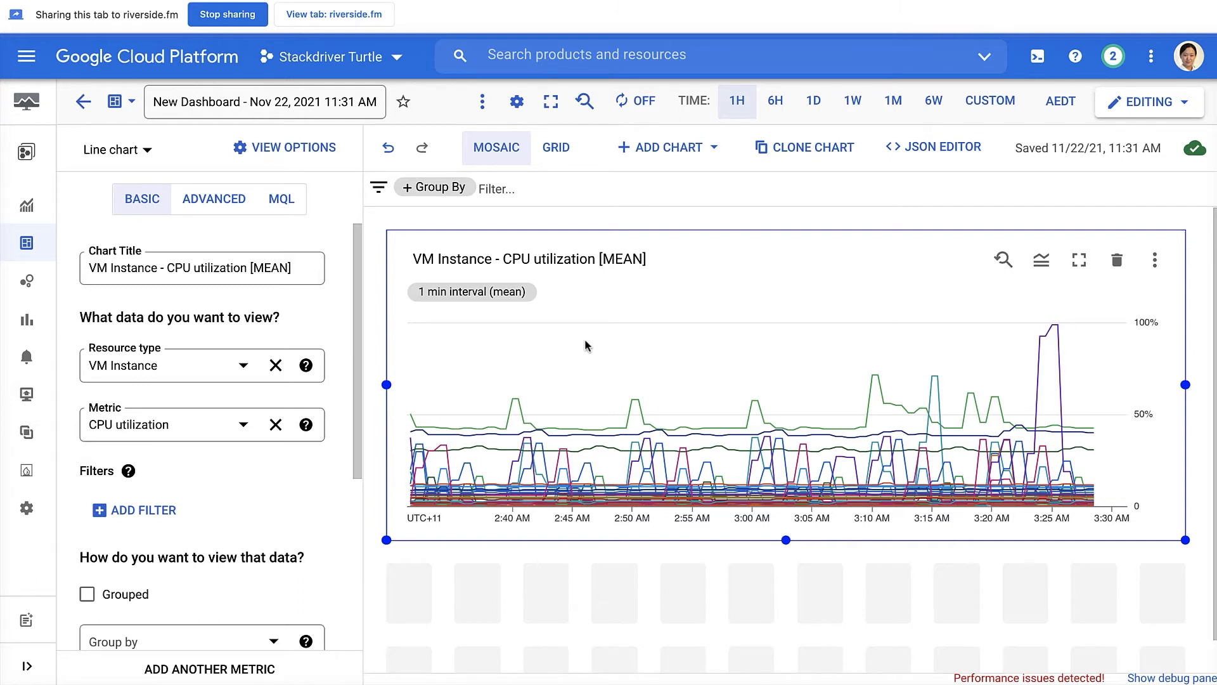
{"action": "mouse_move", "coordinate": [737, 275]}
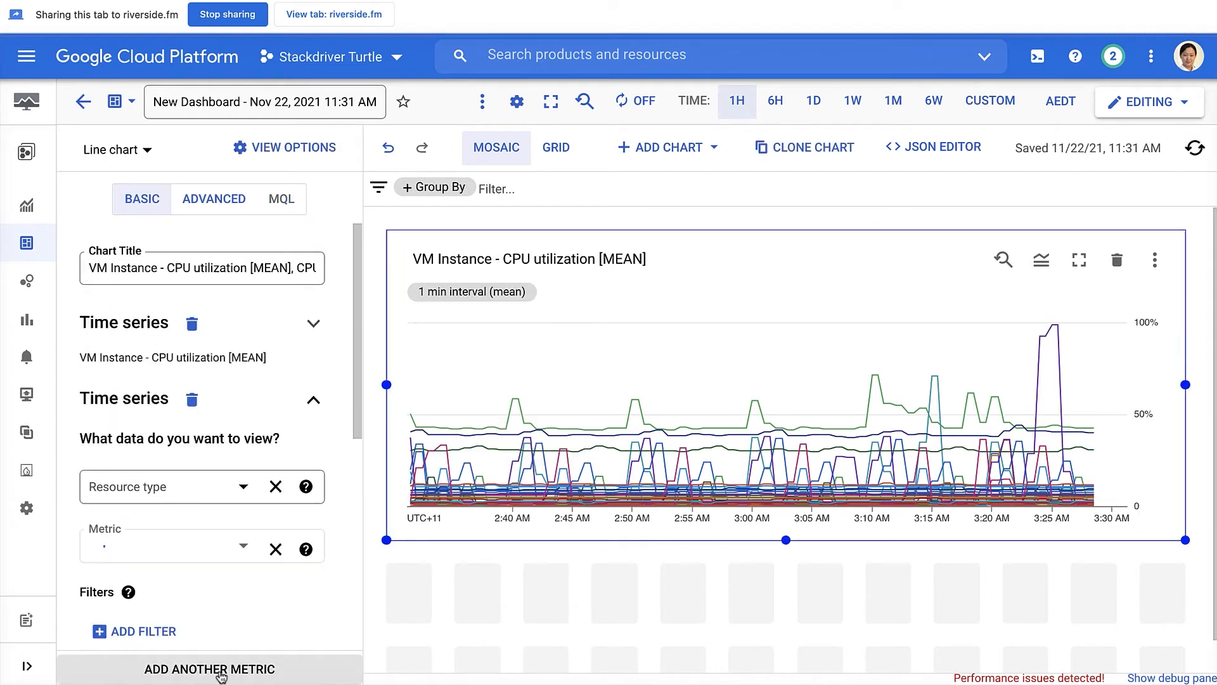
- Add a second chart series using Disk read bytes instead of CPU utilization, on the left y-axis
{"action": "left_click", "coordinate": [208, 668]}
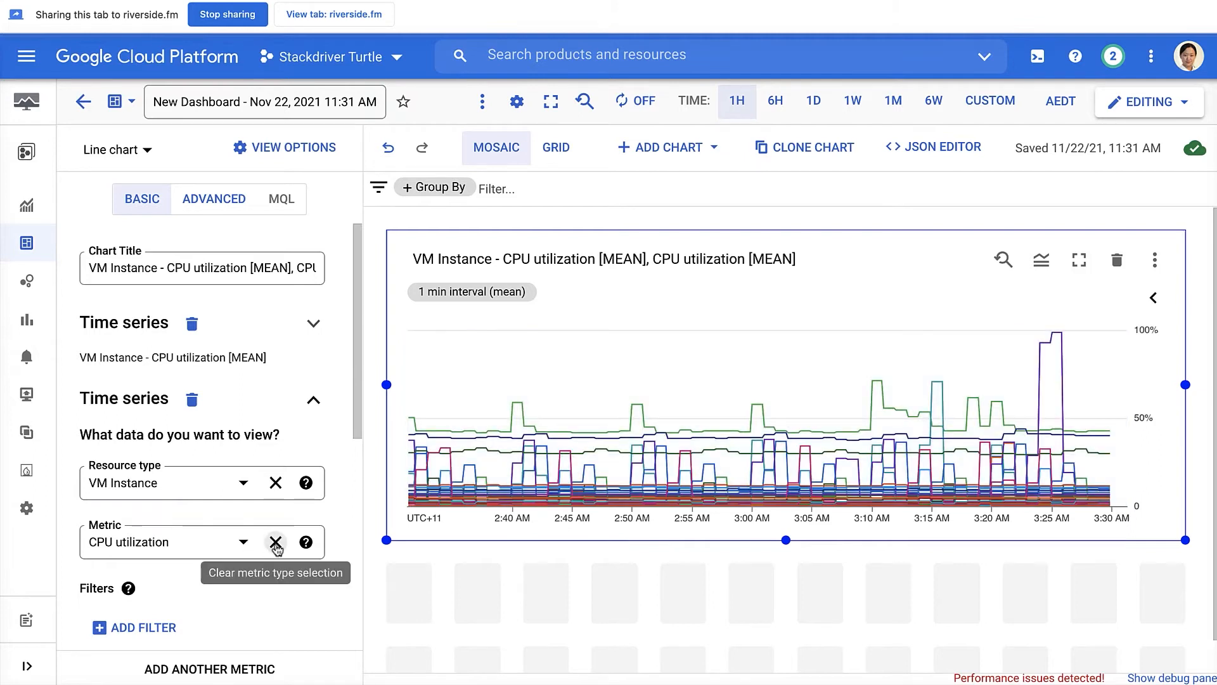
{"action": "left_click", "coordinate": [274, 542]}
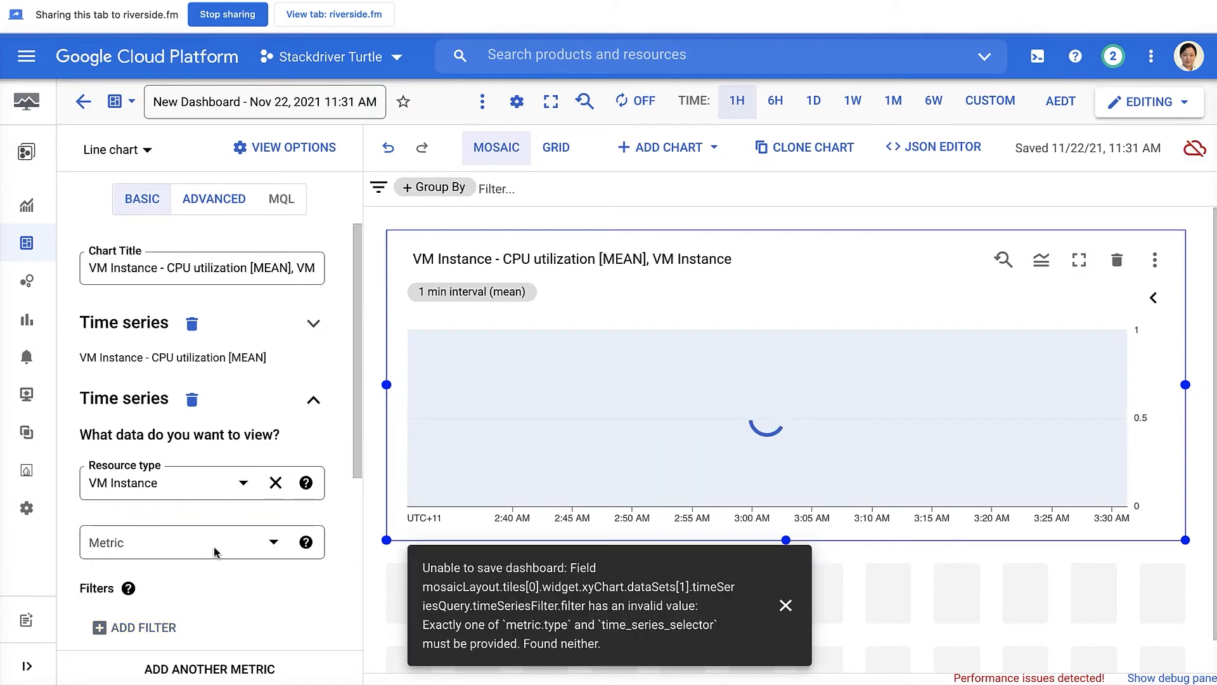
{"action": "left_click", "coordinate": [187, 542]}
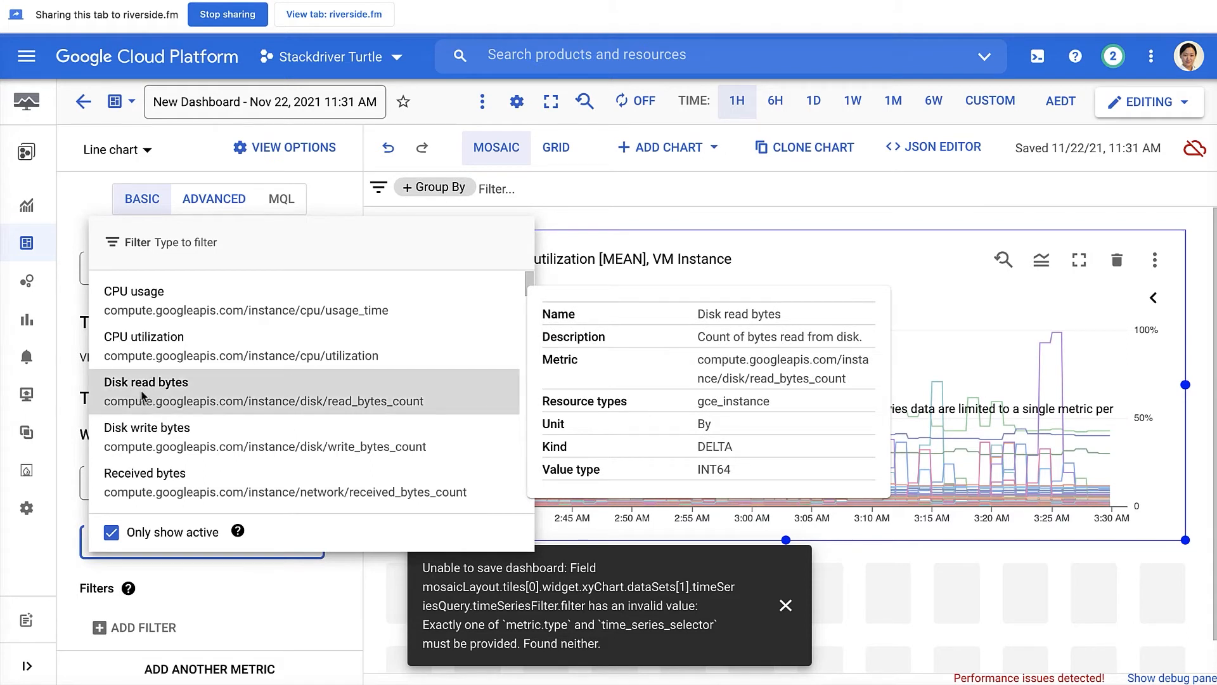
{"action": "left_click", "coordinate": [146, 382]}
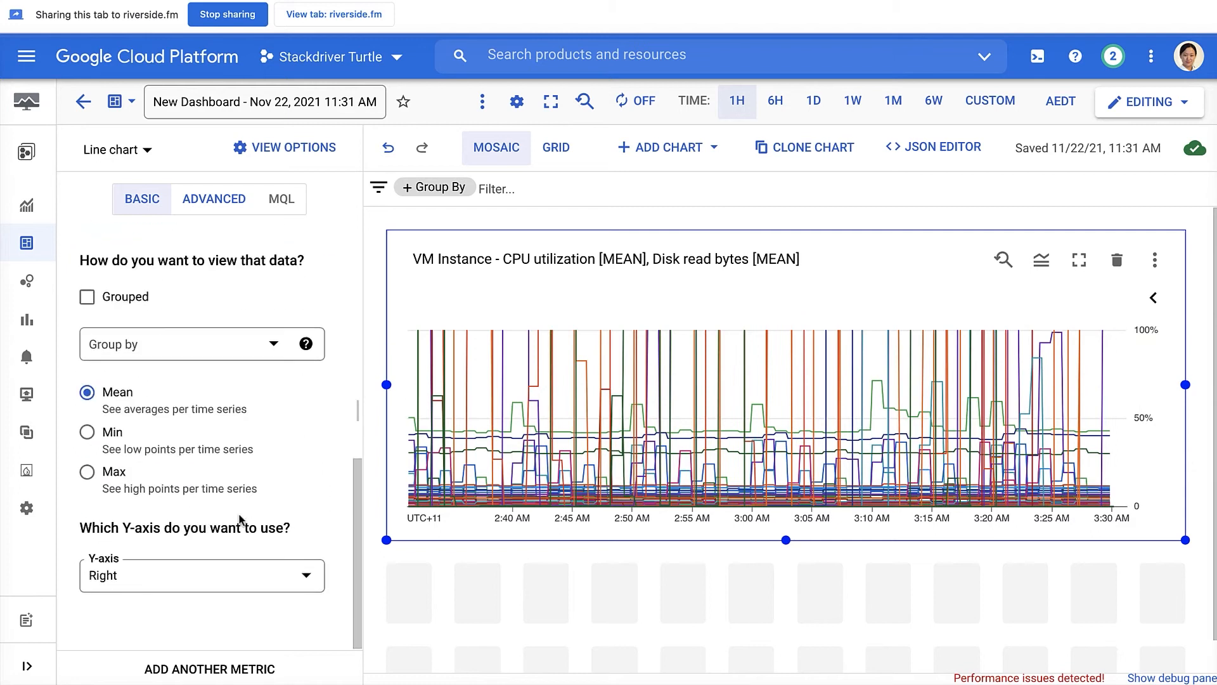
{"action": "left_click", "coordinate": [201, 575]}
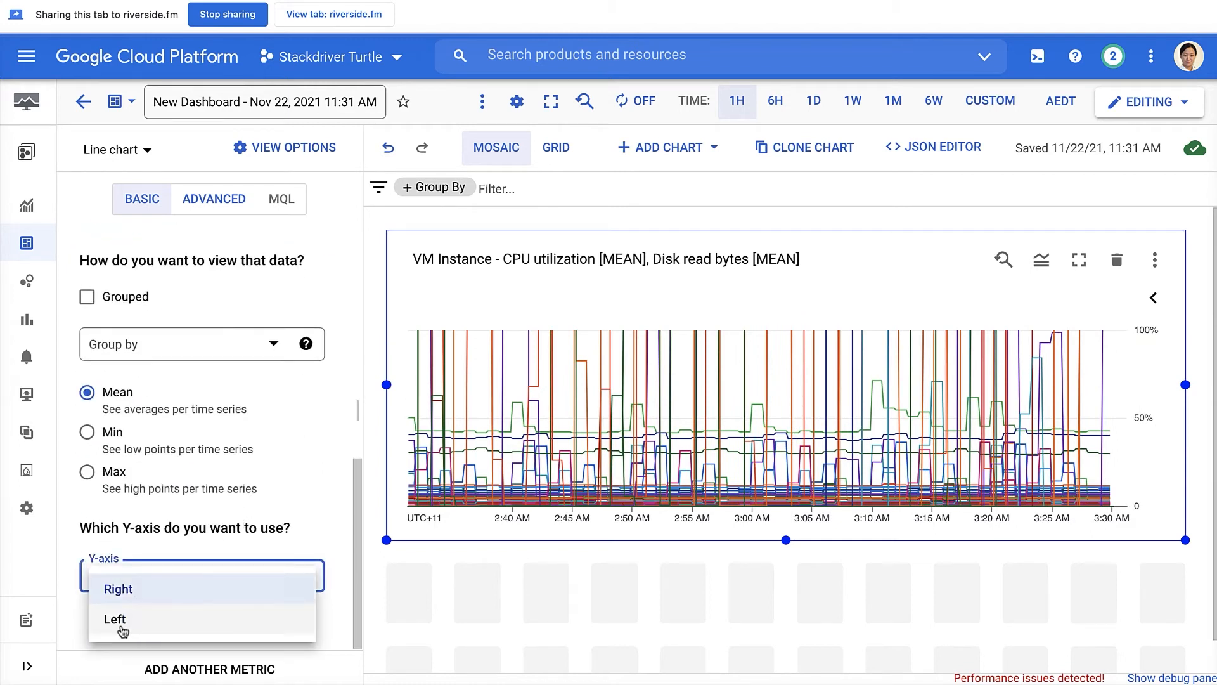
{"action": "left_click", "coordinate": [114, 619]}
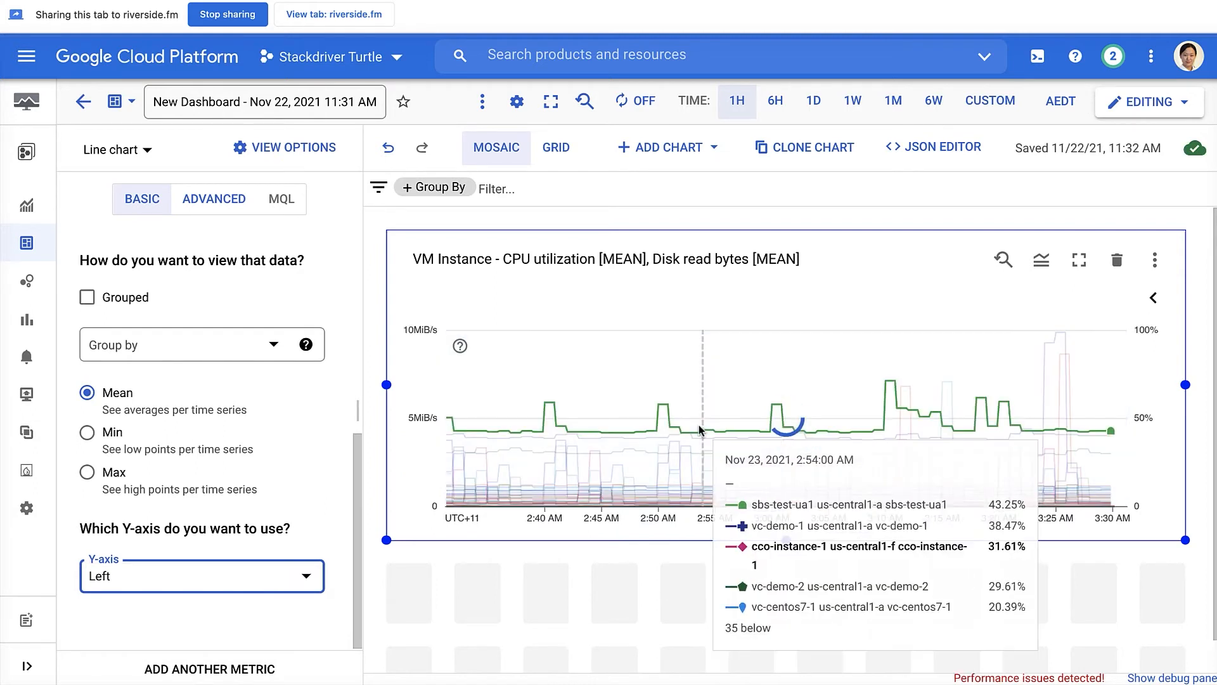
{"action": "mouse_move", "coordinate": [737, 421]}
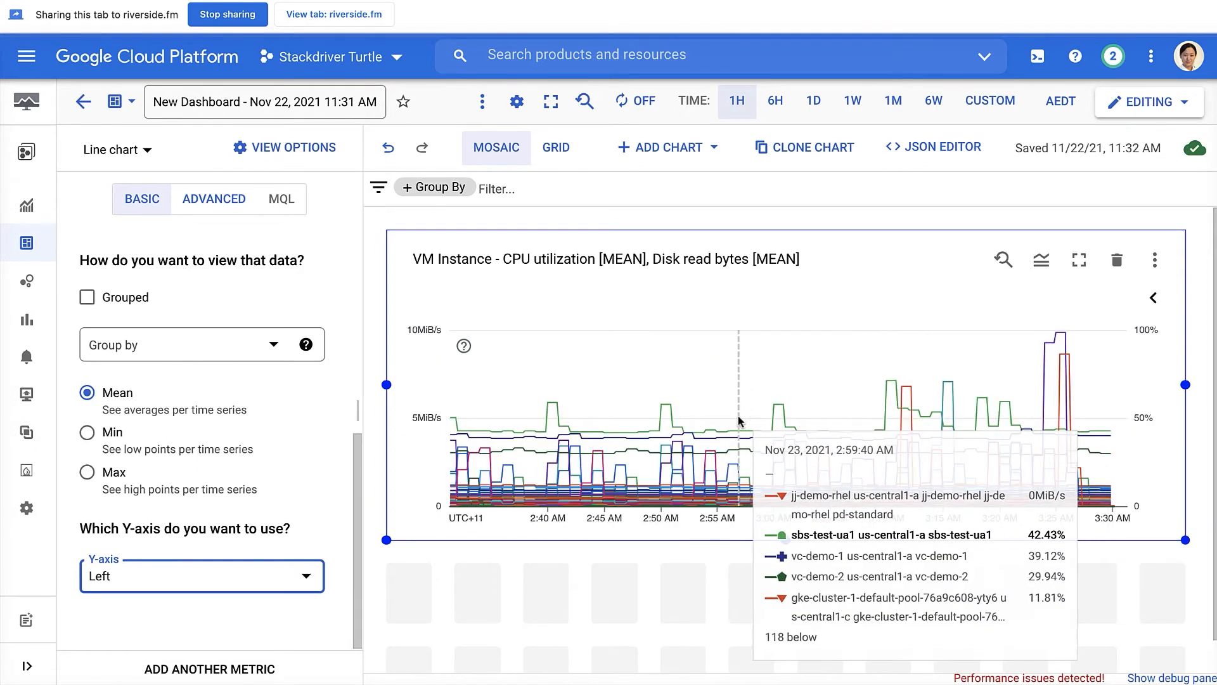
{"action": "mouse_move", "coordinate": [773, 411]}
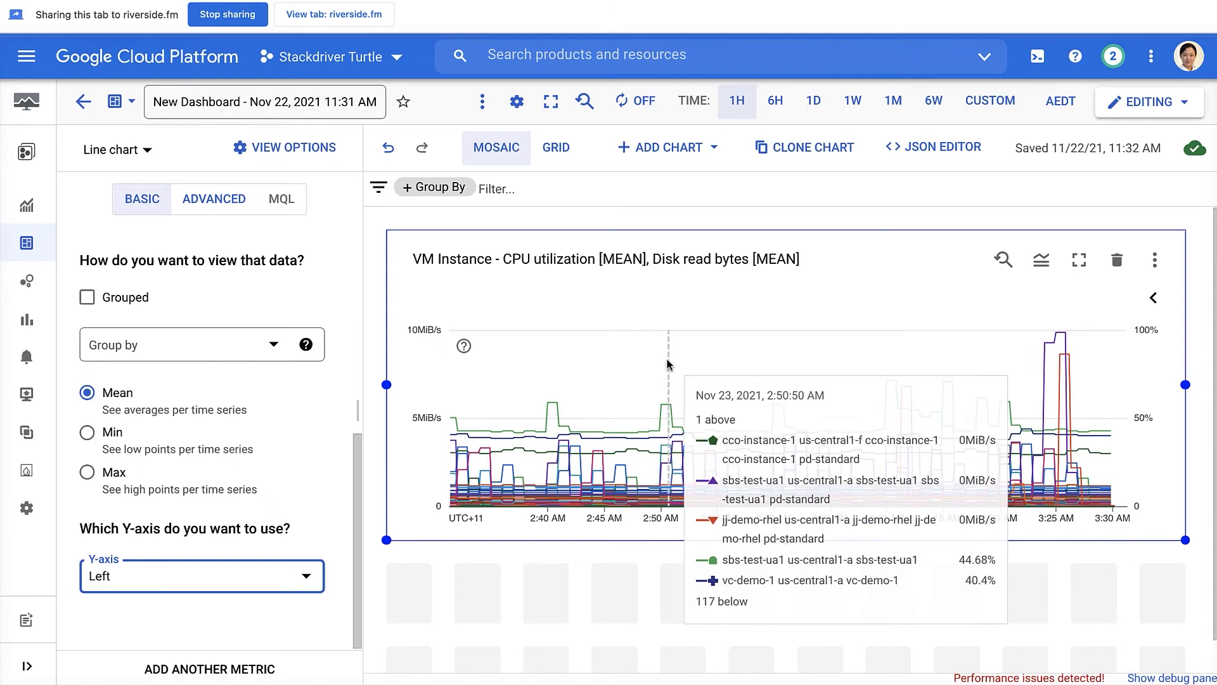
{"action": "mouse_move", "coordinate": [667, 369]}
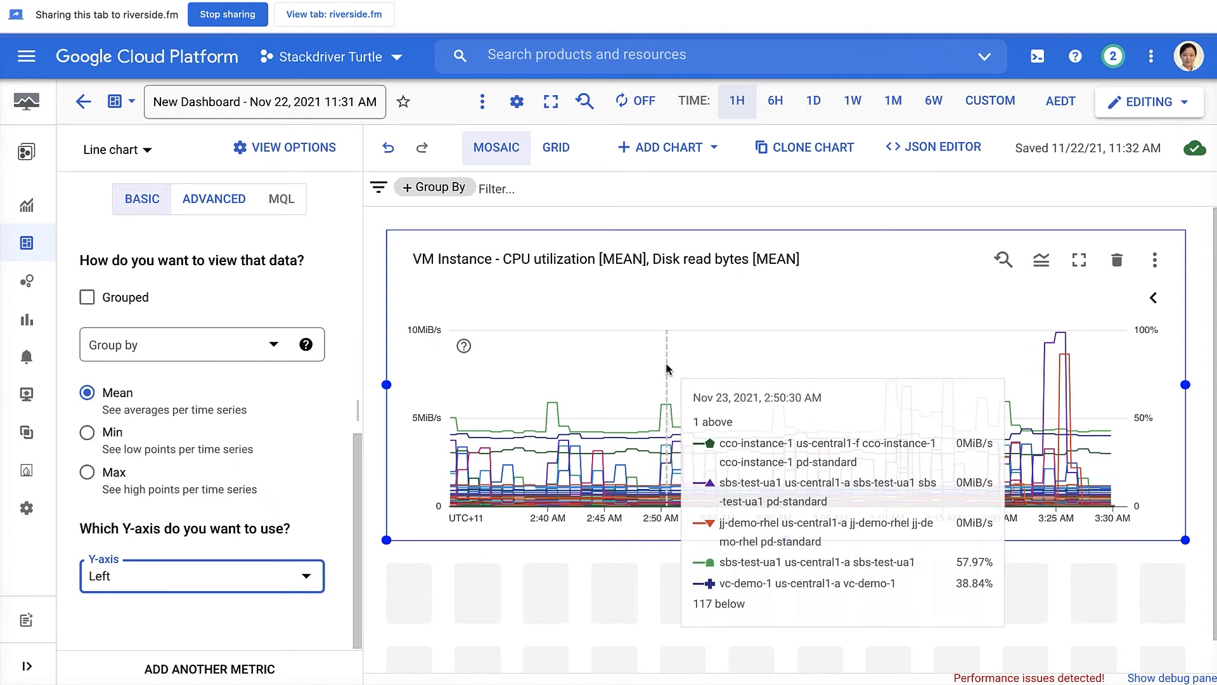
{"action": "left_click", "coordinate": [497, 189]}
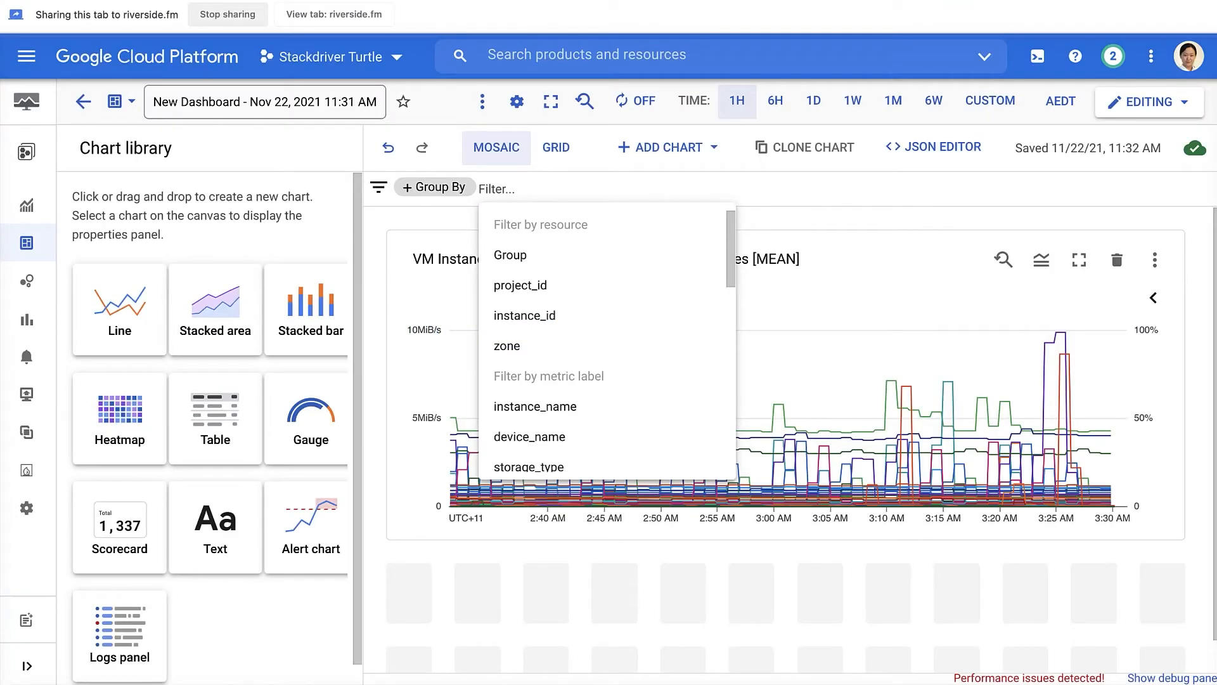
{"action": "mouse_move", "coordinate": [848, 339]}
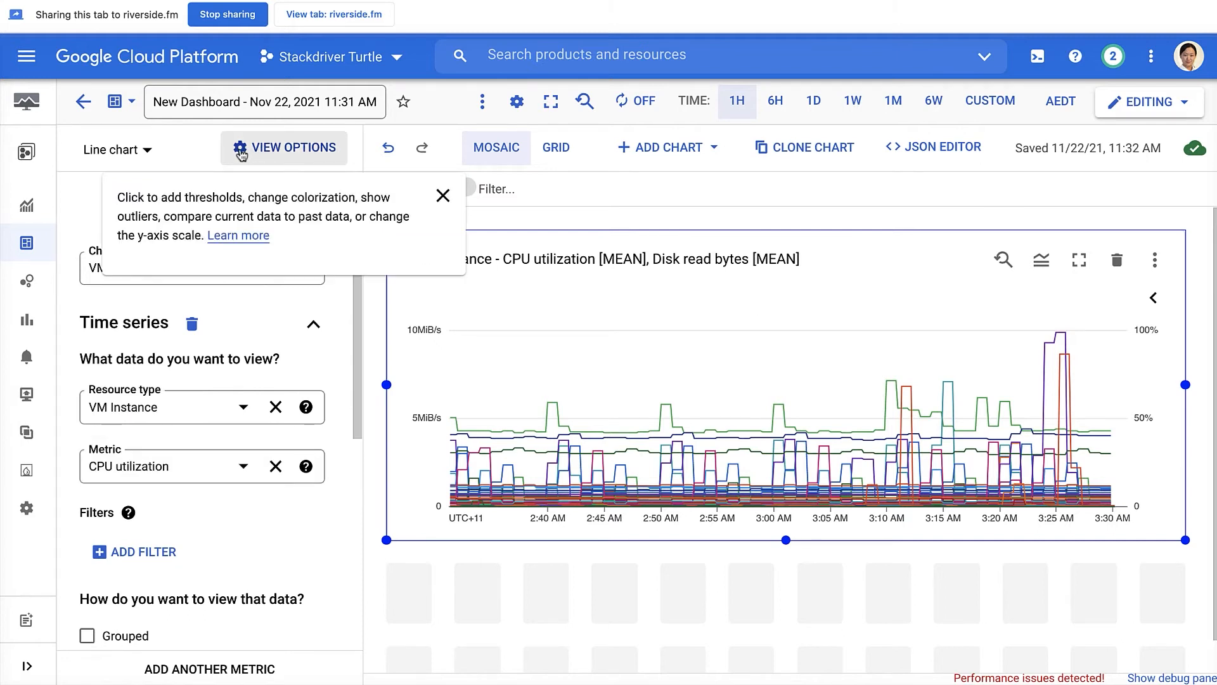
{"action": "mouse_move", "coordinate": [260, 153]}
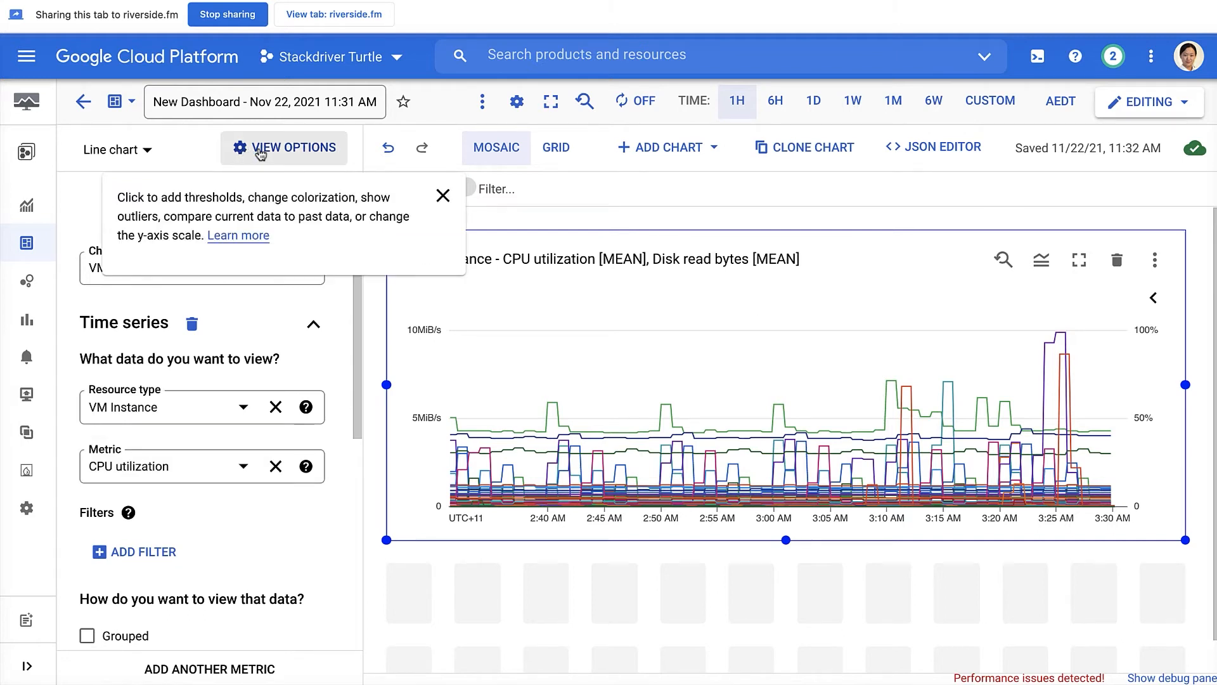
- Enable outlier mode in View Options, keeping top 3 time series ranked by mean
{"action": "left_click", "coordinate": [284, 148]}
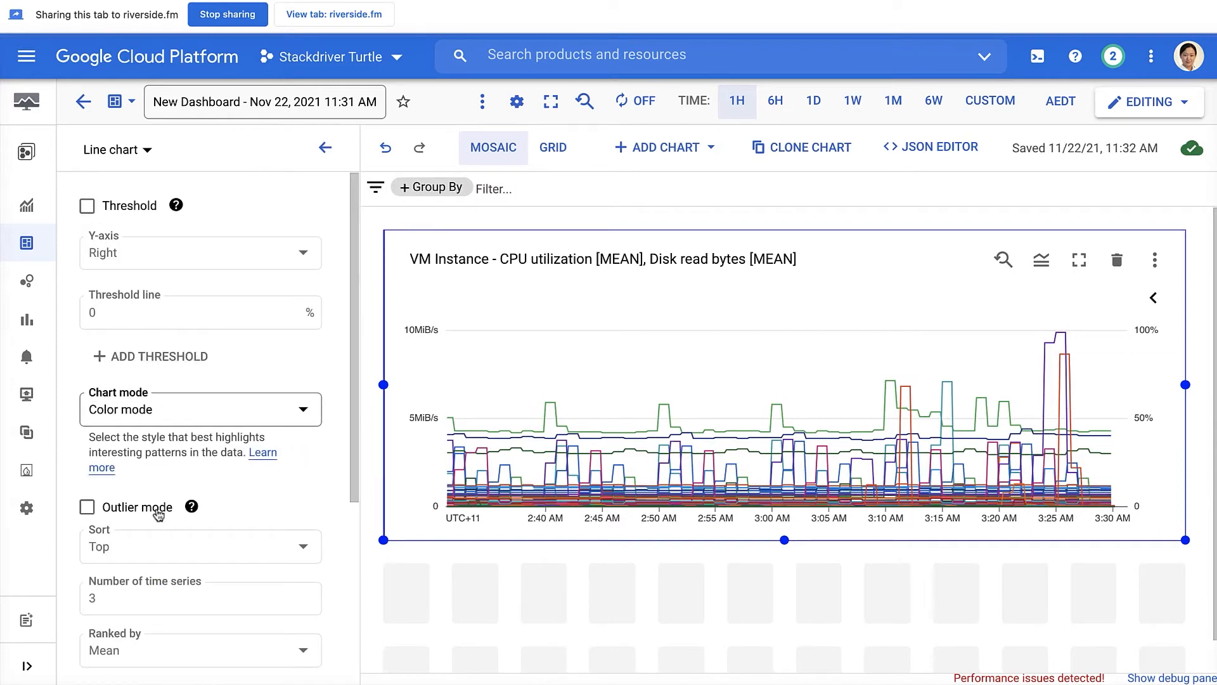
{"action": "mouse_move", "coordinate": [94, 520]}
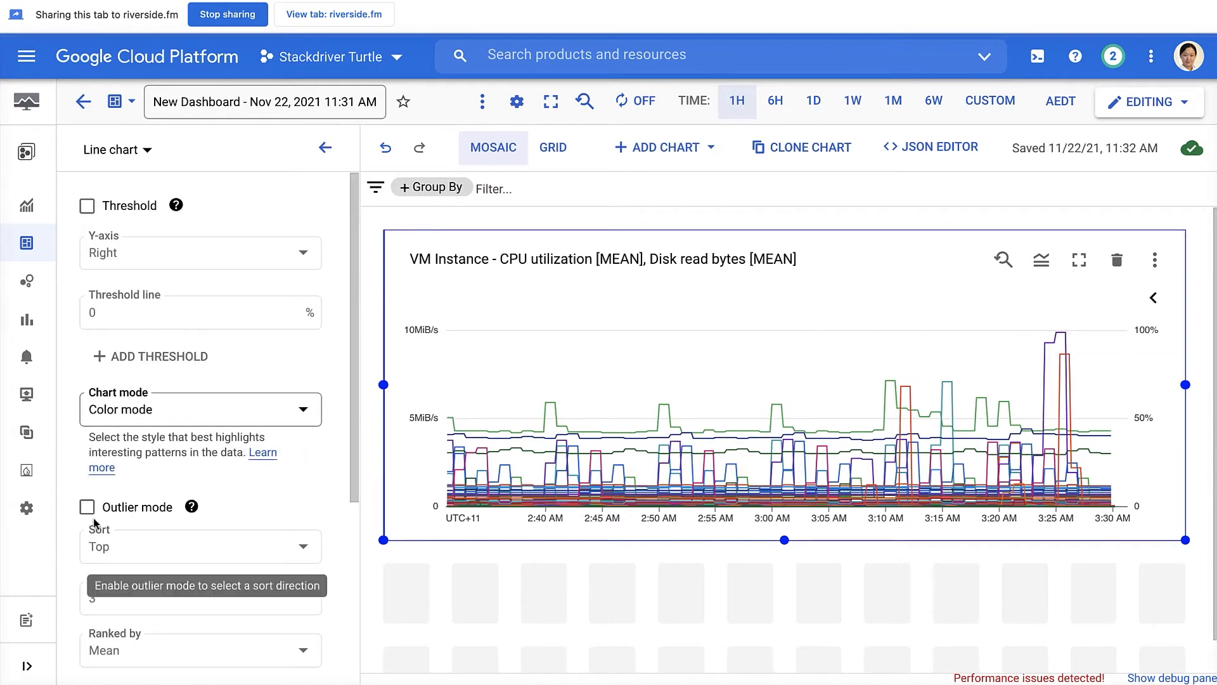
{"action": "left_click", "coordinate": [86, 507]}
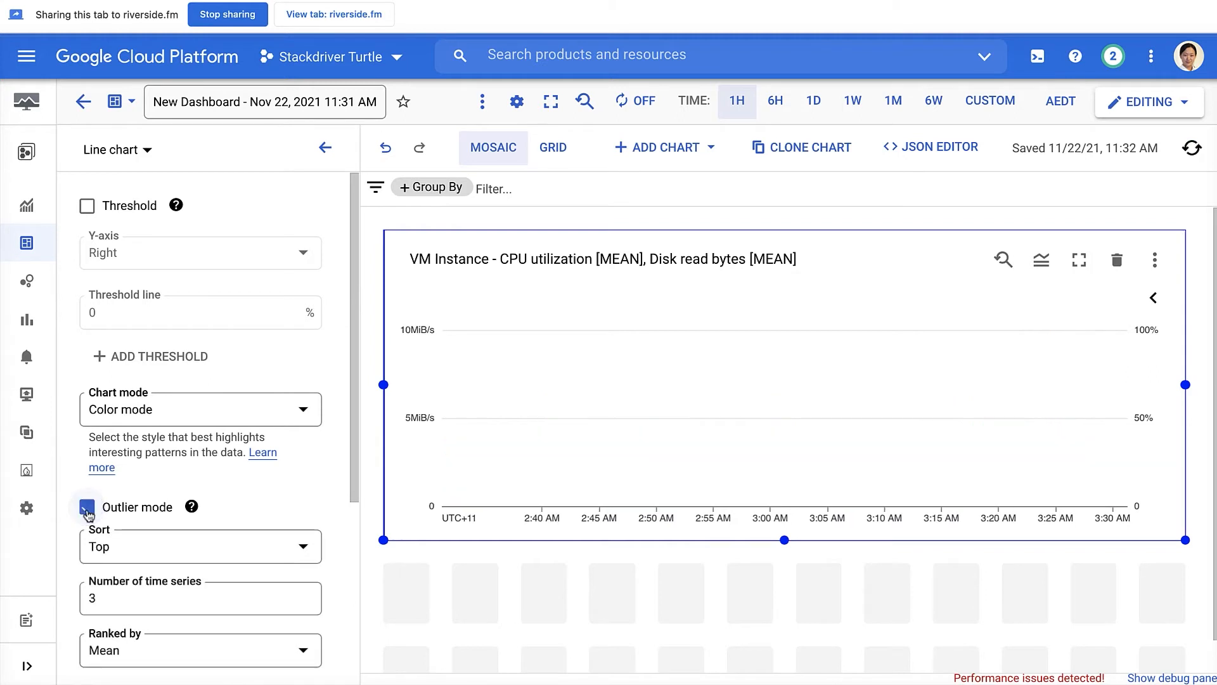
{"action": "left_click", "coordinate": [86, 507]}
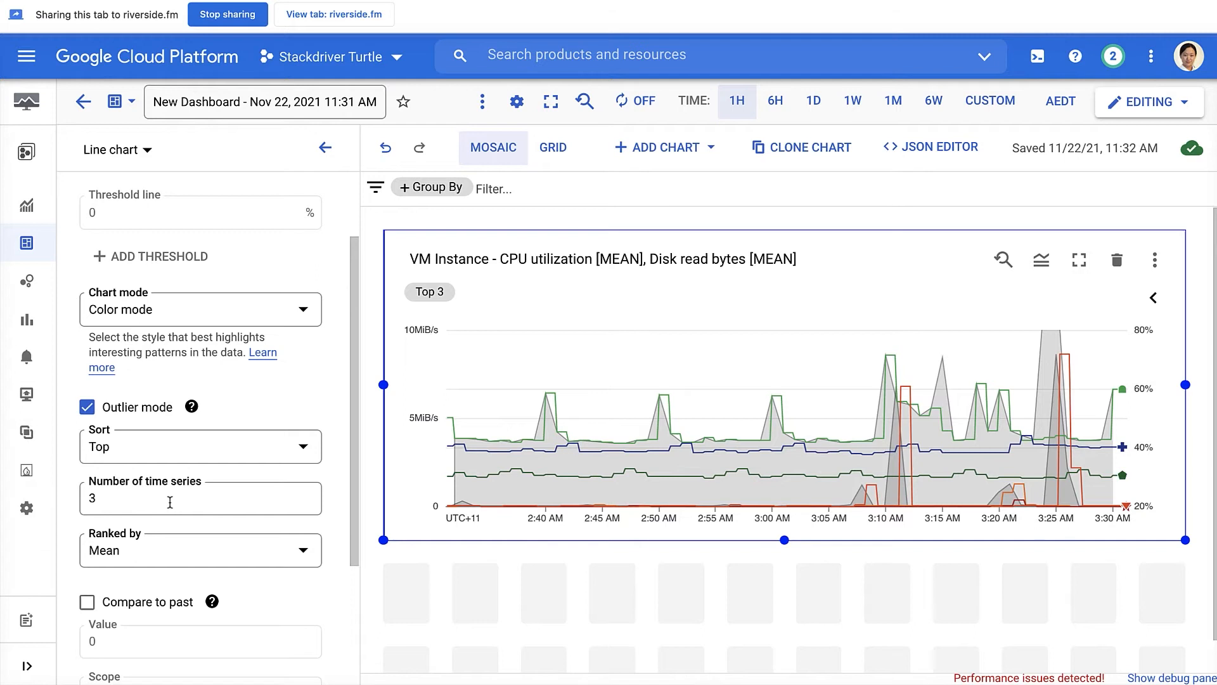
{"action": "mouse_move", "coordinate": [113, 552]}
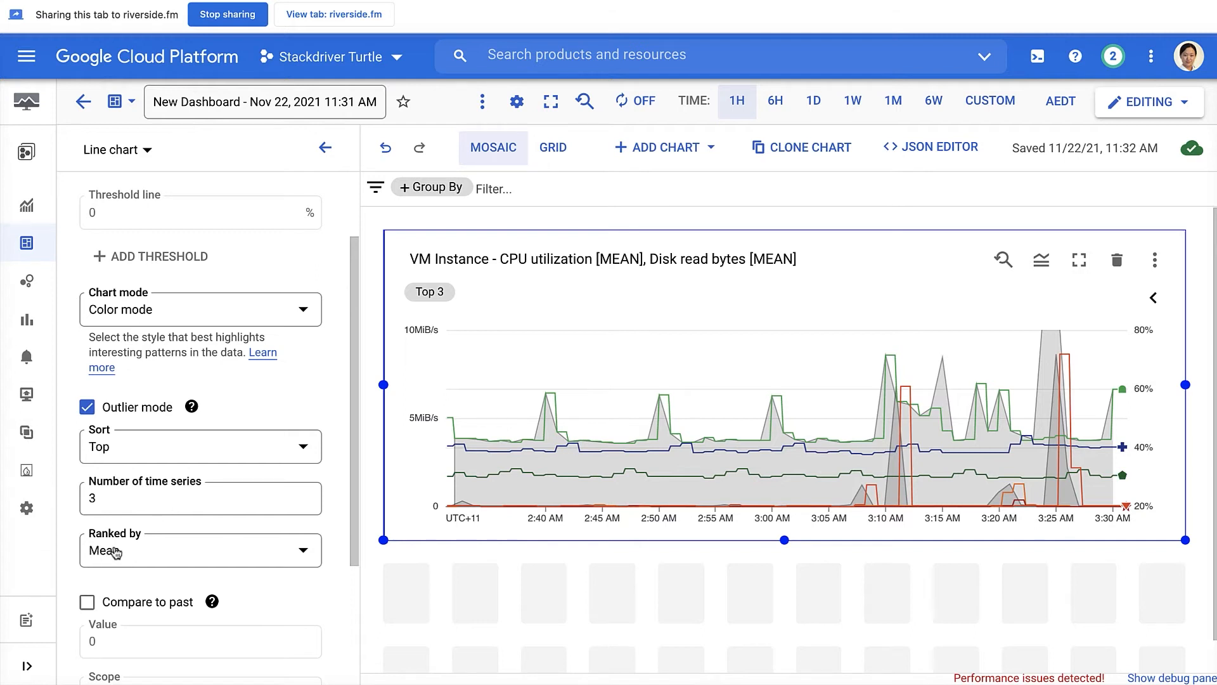
{"action": "mouse_move", "coordinate": [664, 421]}
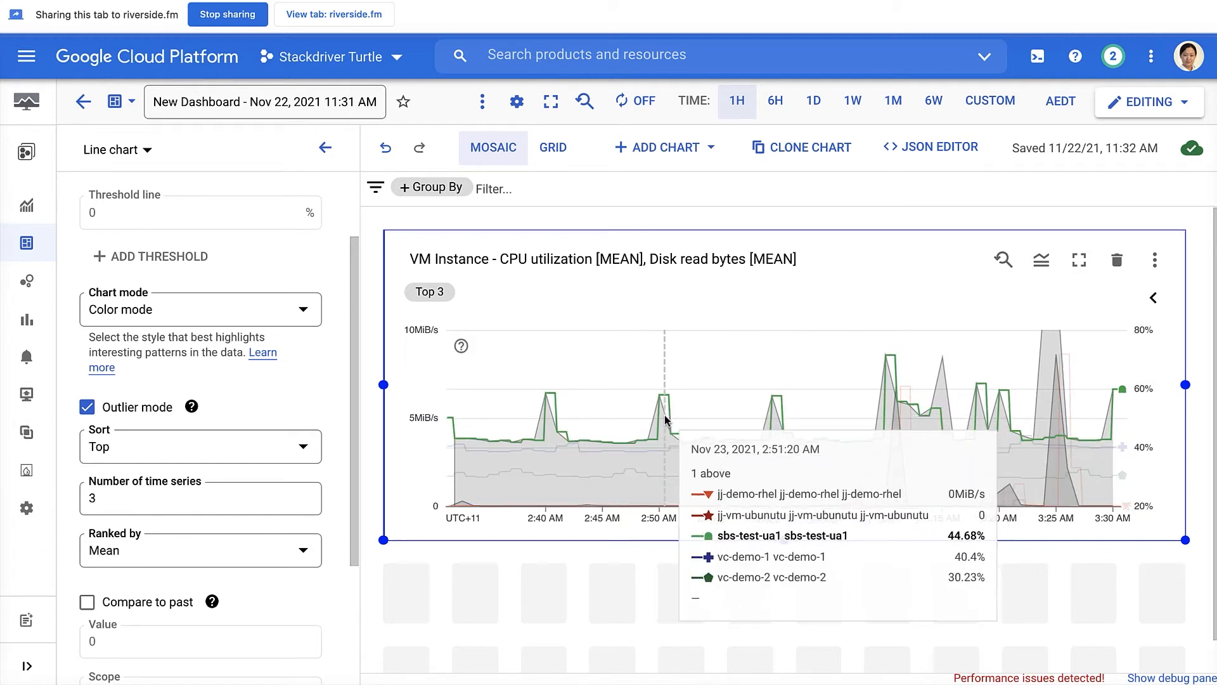
{"action": "mouse_move", "coordinate": [666, 419]}
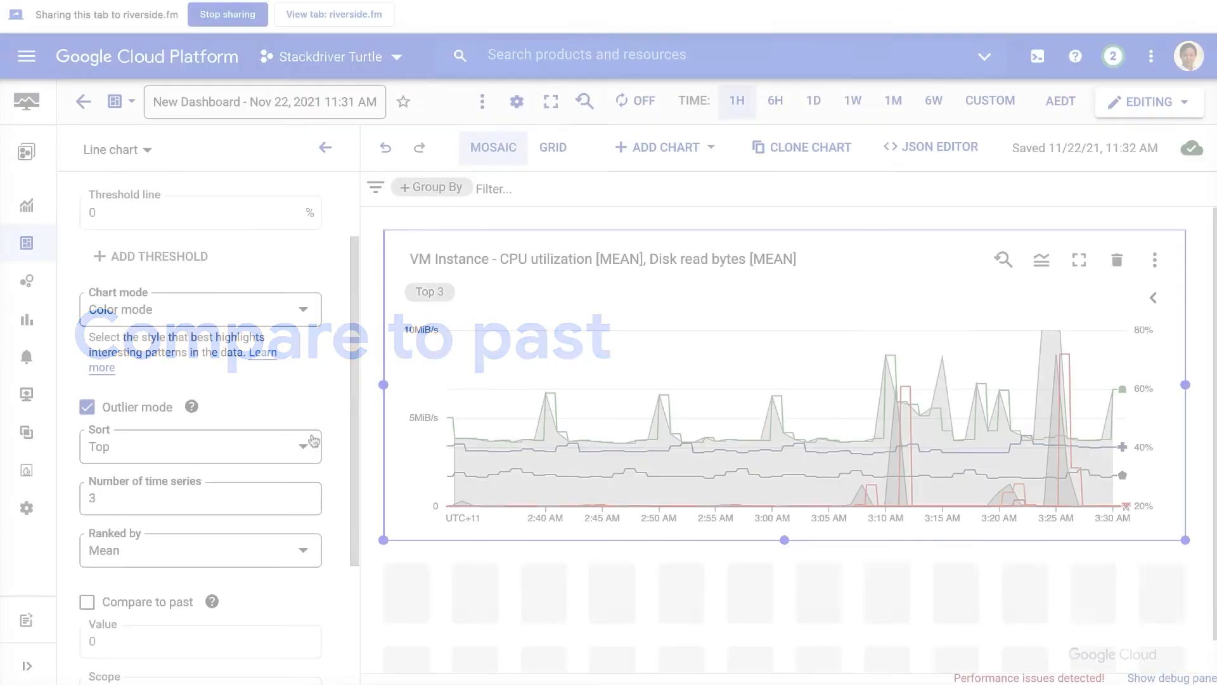
- Disable outlier mode and enable compare to past with a 1-day offset
{"action": "left_click", "coordinate": [86, 406]}
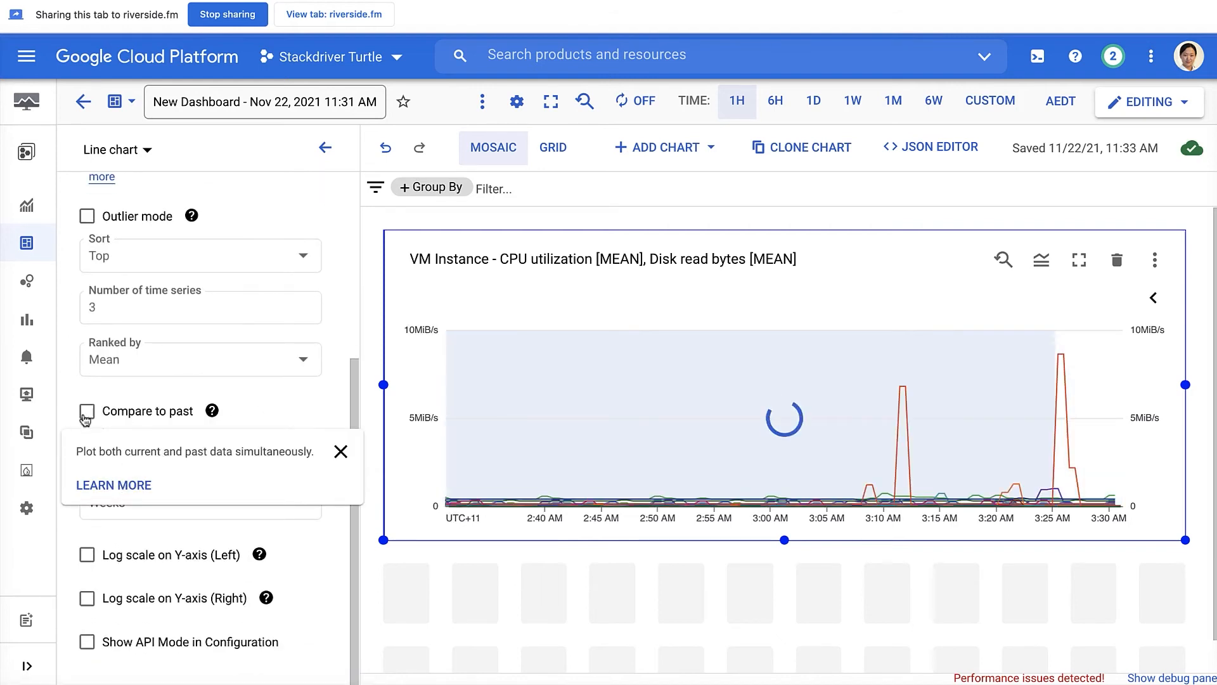
{"action": "left_click", "coordinate": [87, 410]}
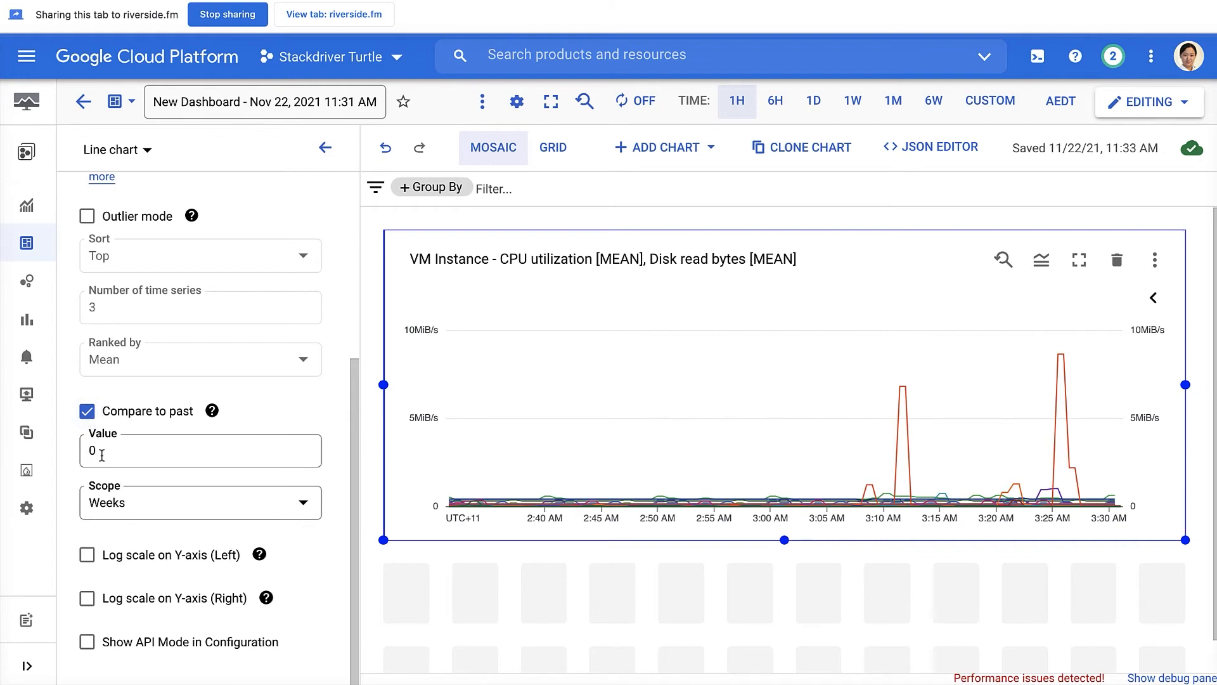
{"action": "type", "text": "1"}
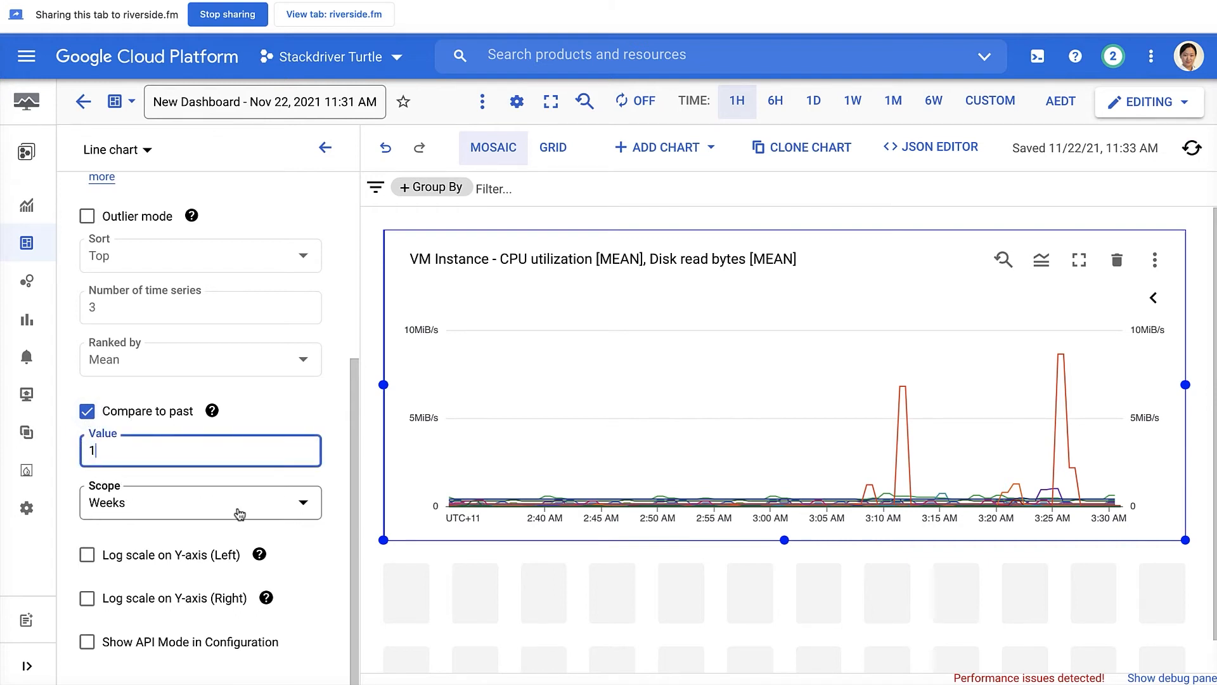
{"action": "left_click", "coordinate": [199, 502]}
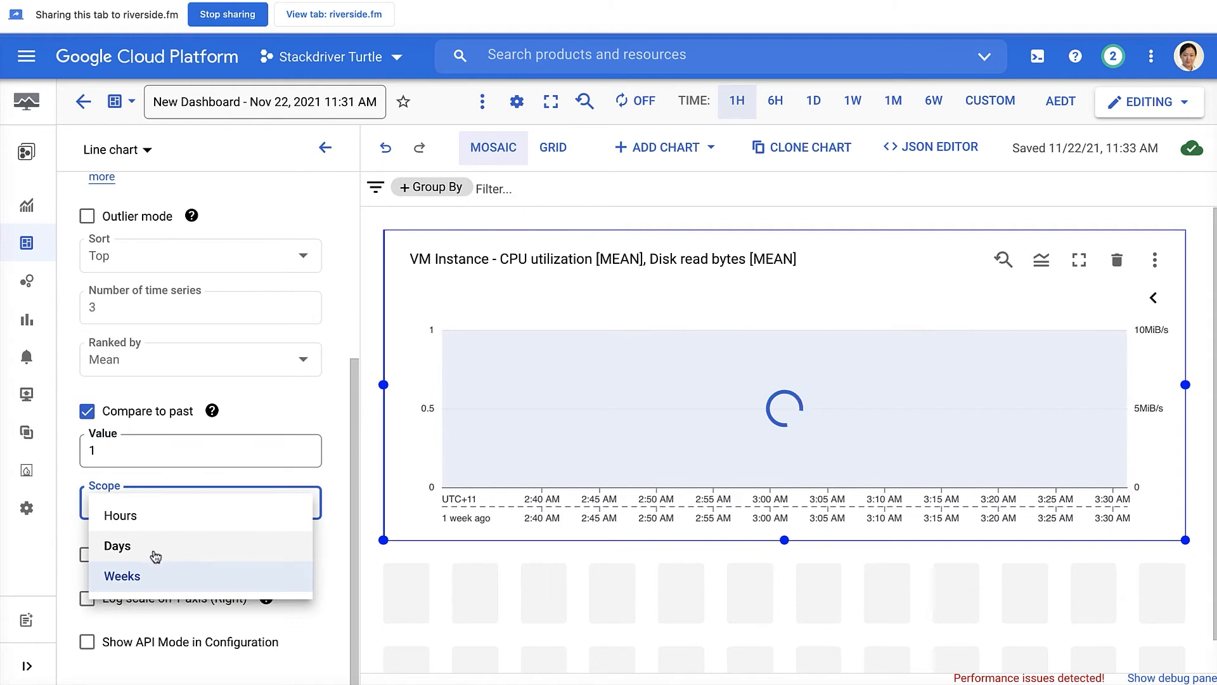
{"action": "left_click", "coordinate": [117, 545]}
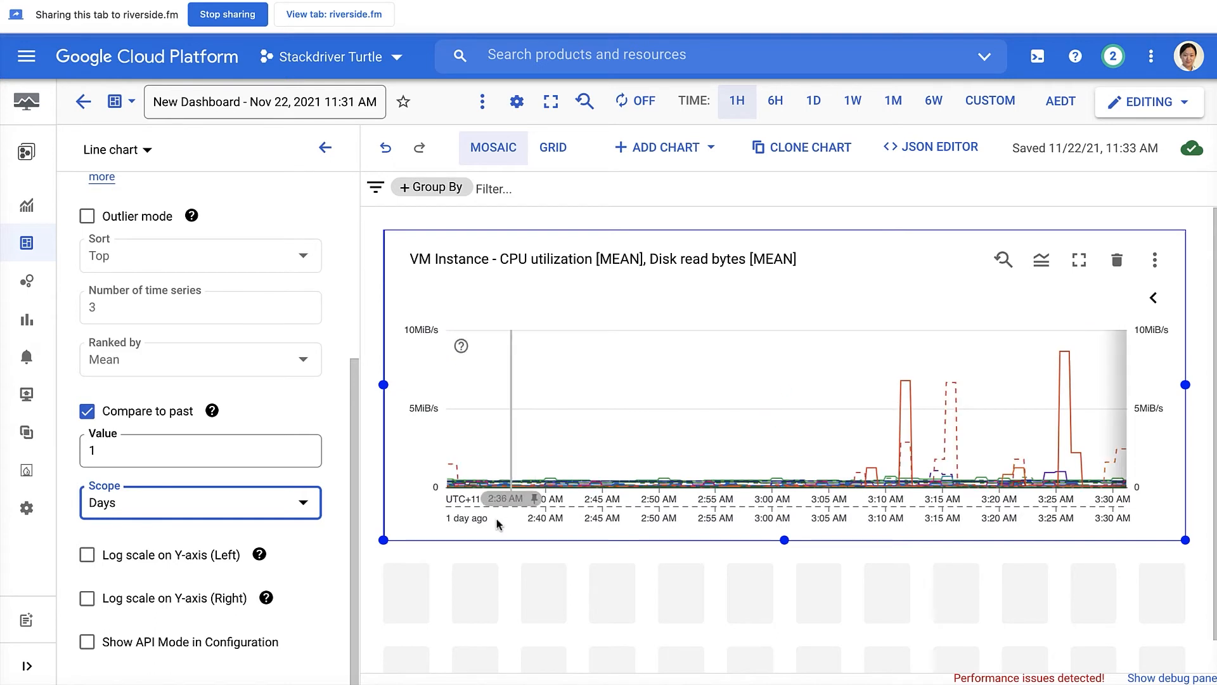
{"action": "mouse_move", "coordinate": [592, 499]}
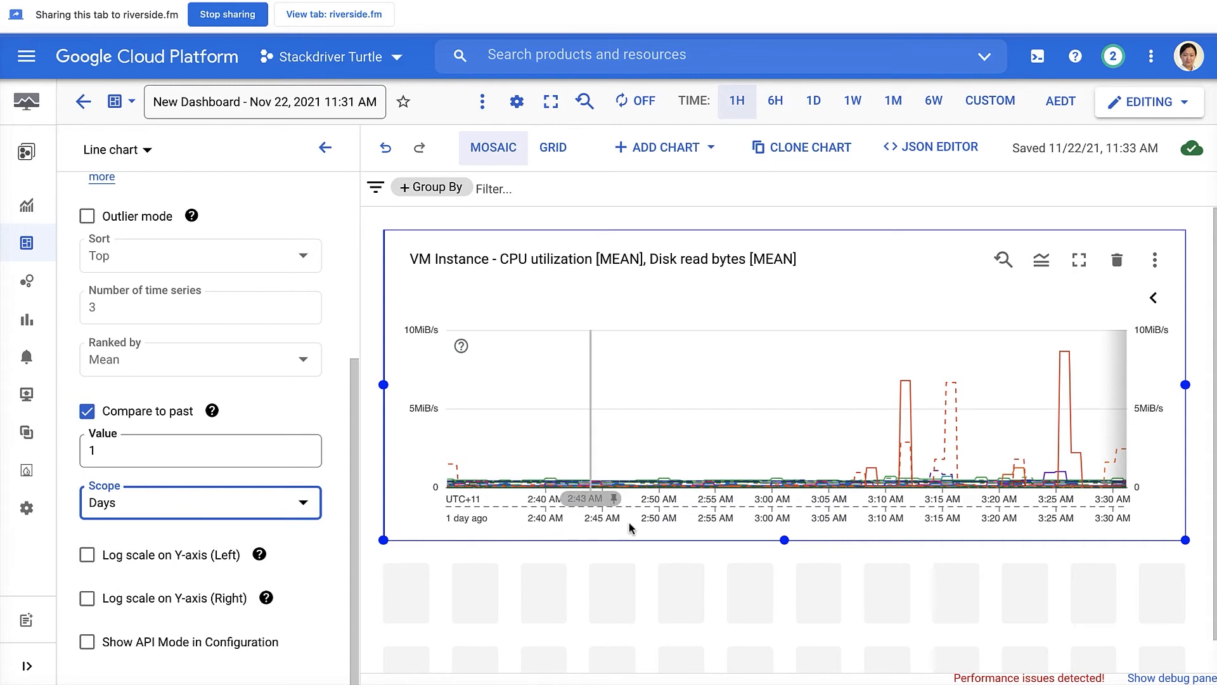
{"action": "mouse_move", "coordinate": [1126, 526]}
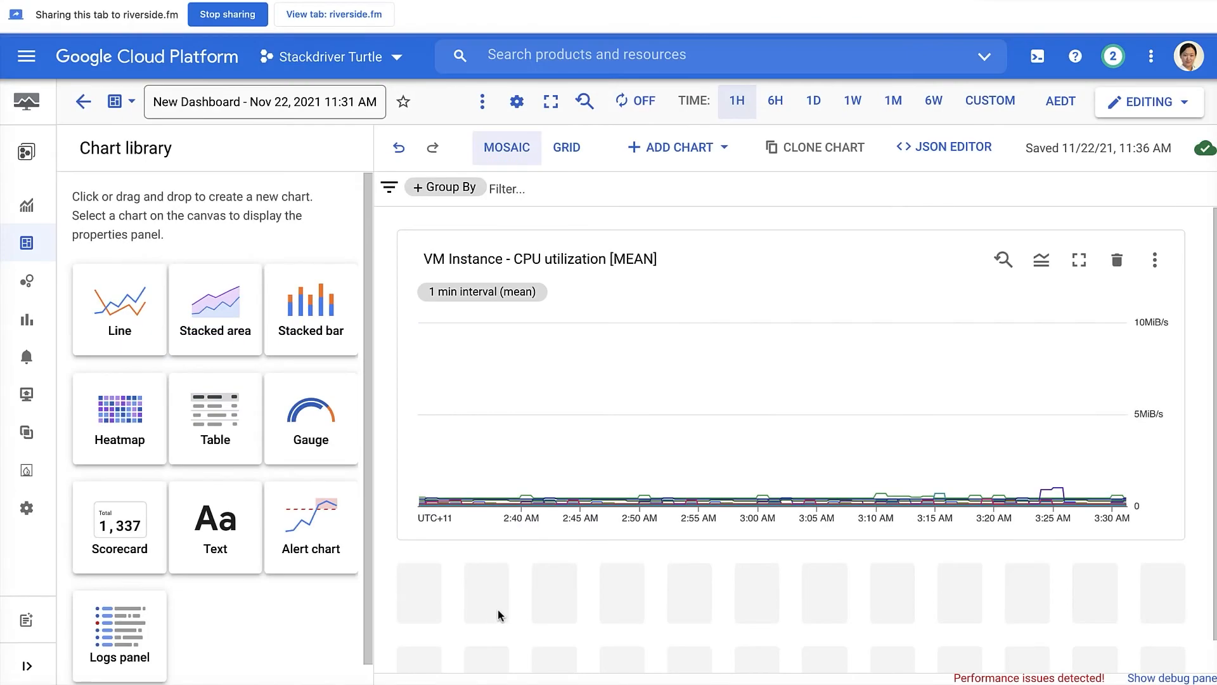
{"action": "mouse_move", "coordinate": [312, 525]}
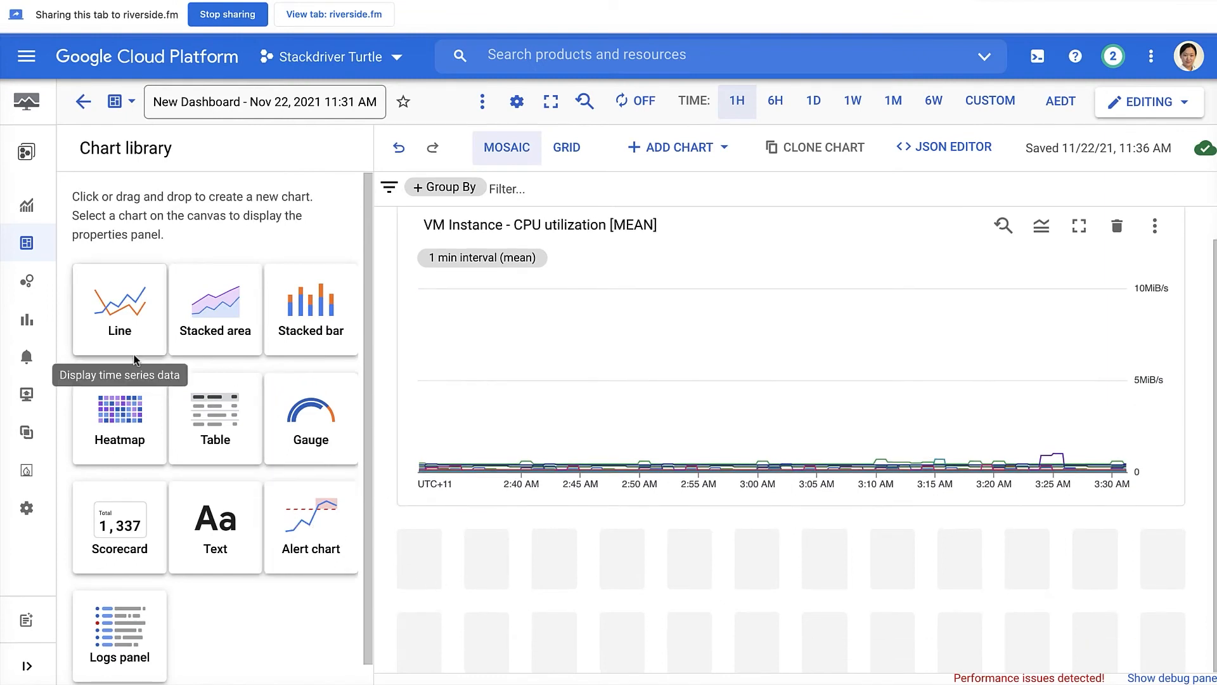
{"action": "mouse_move", "coordinate": [311, 527]}
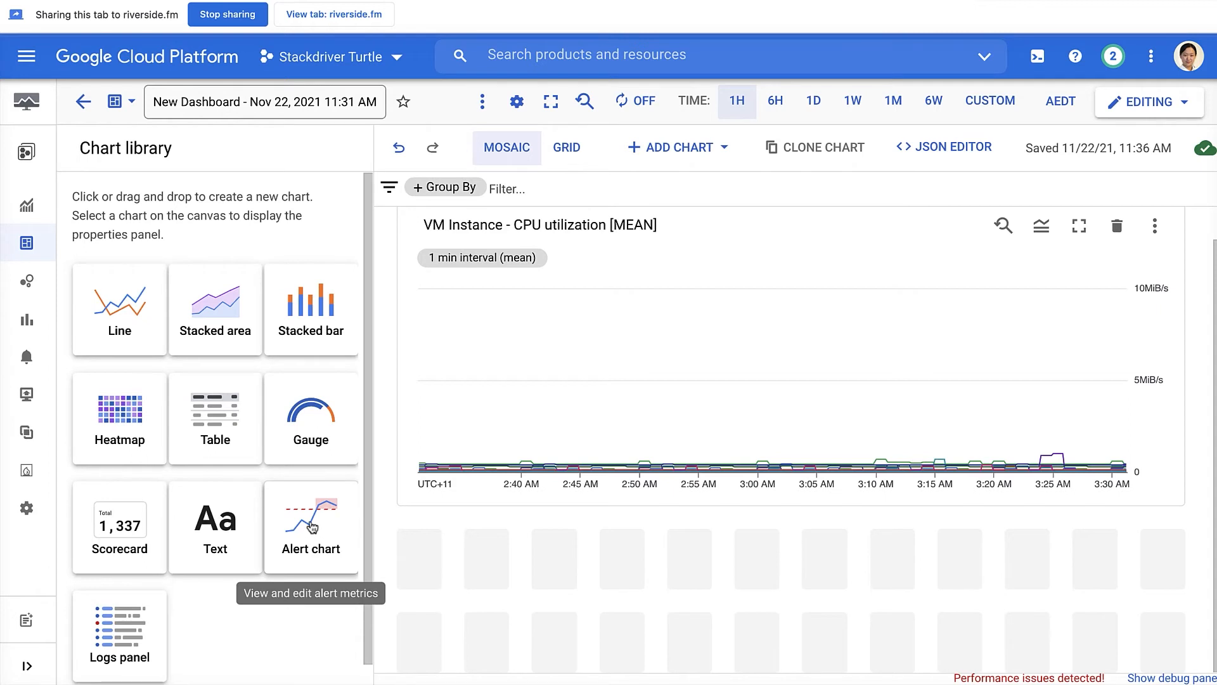
{"action": "mouse_move", "coordinate": [308, 532]}
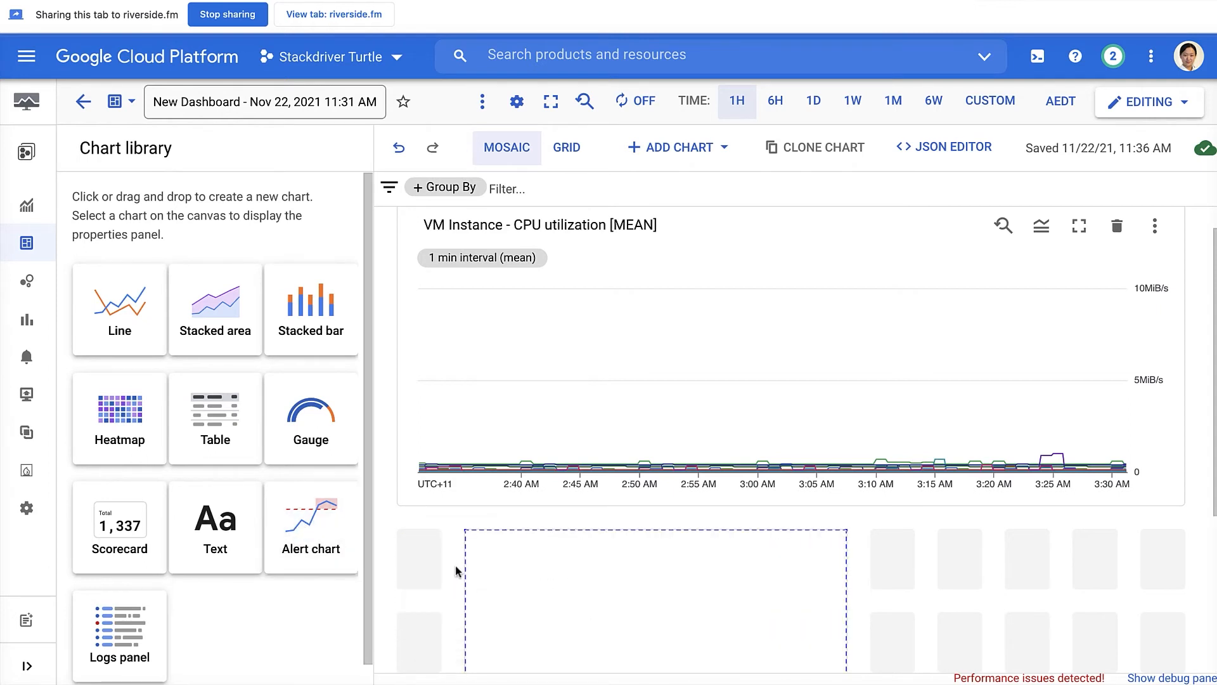
- Drag an Alert chart from the Chart library below the CPU utilization chart
{"action": "left_click", "coordinate": [311, 524]}
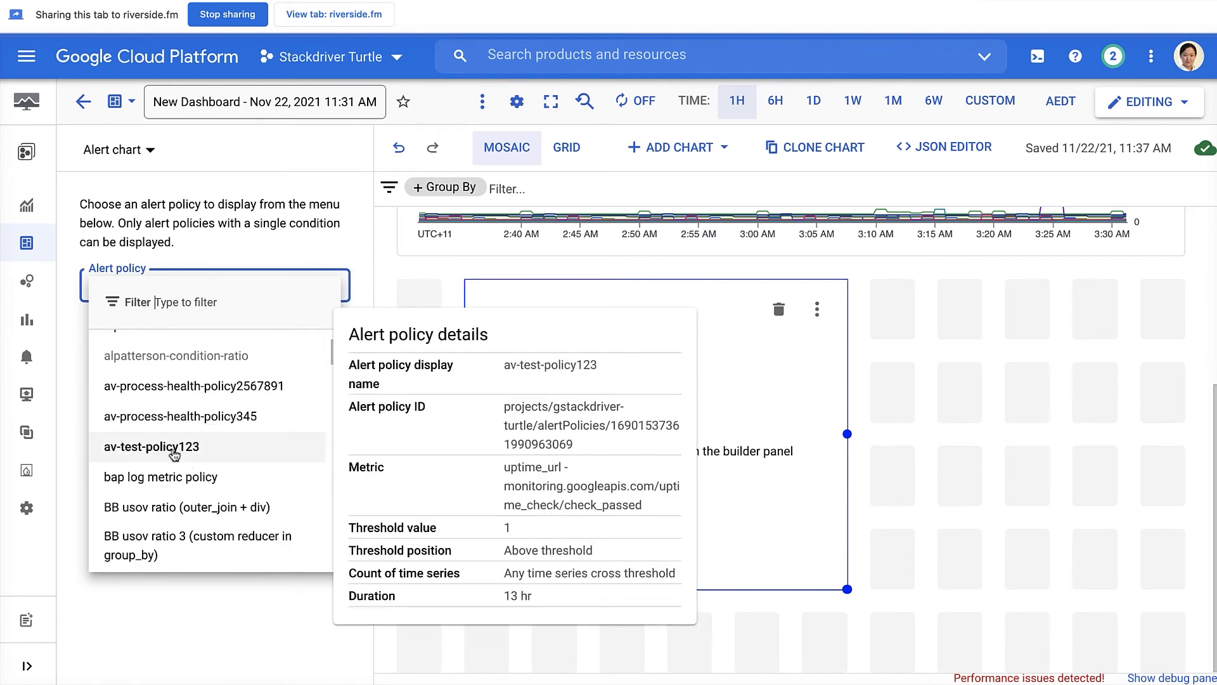
- Select CPU Utilization High as the alert chart's policy
{"action": "left_click", "coordinate": [193, 386]}
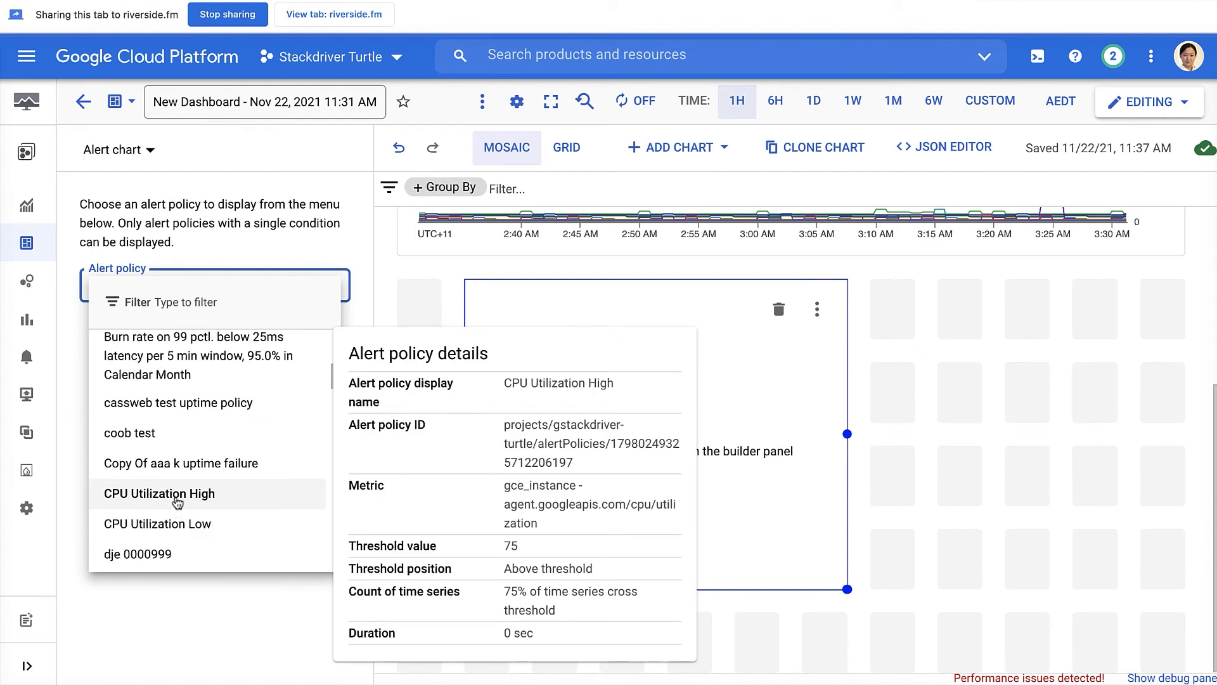
{"action": "left_click", "coordinate": [159, 494]}
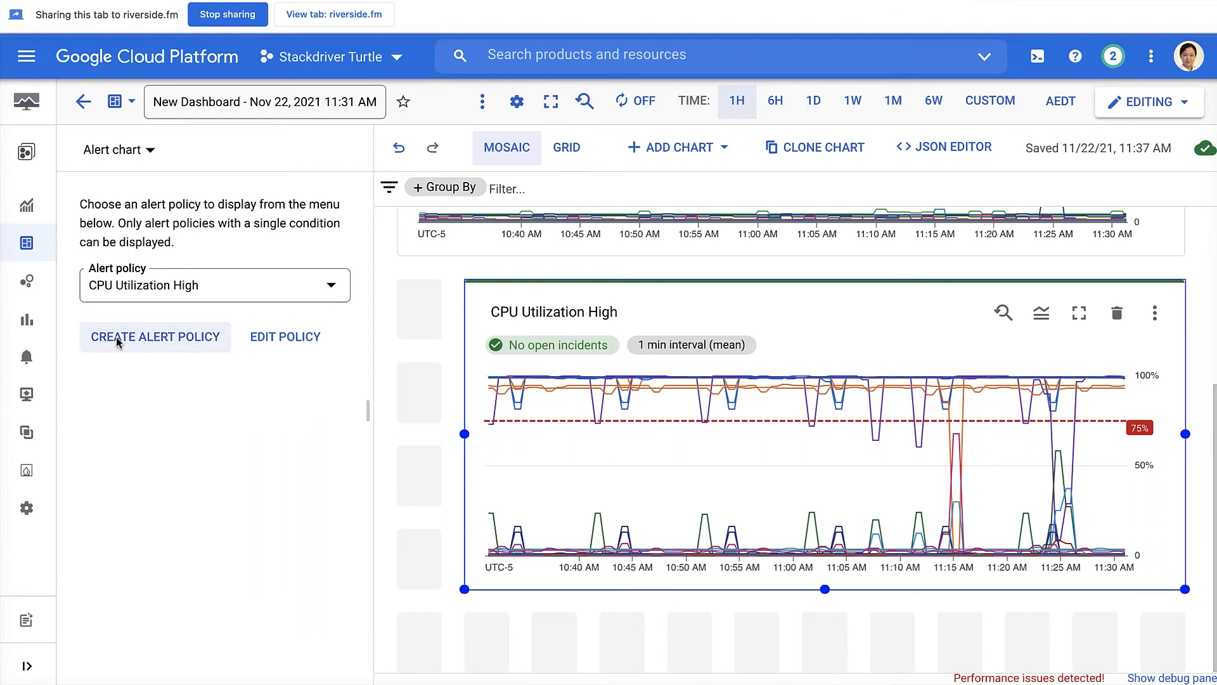
{"action": "left_click", "coordinate": [155, 337]}
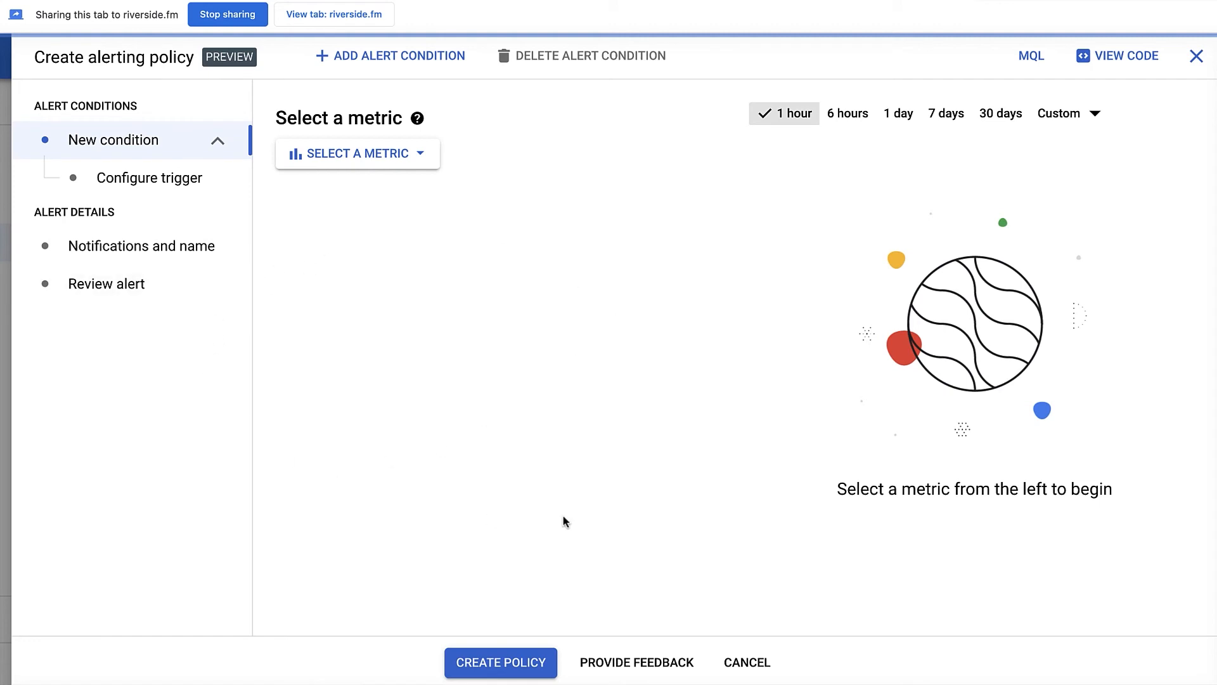
{"action": "mouse_move", "coordinate": [747, 662]}
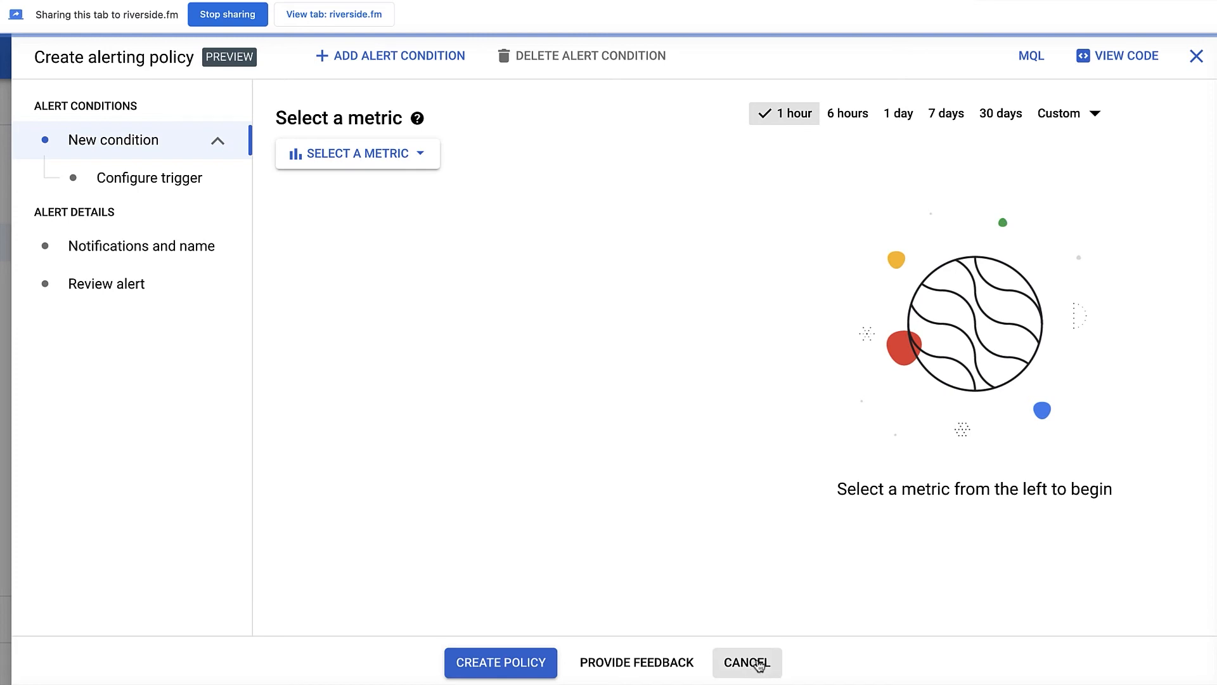
{"action": "left_click", "coordinate": [746, 662]}
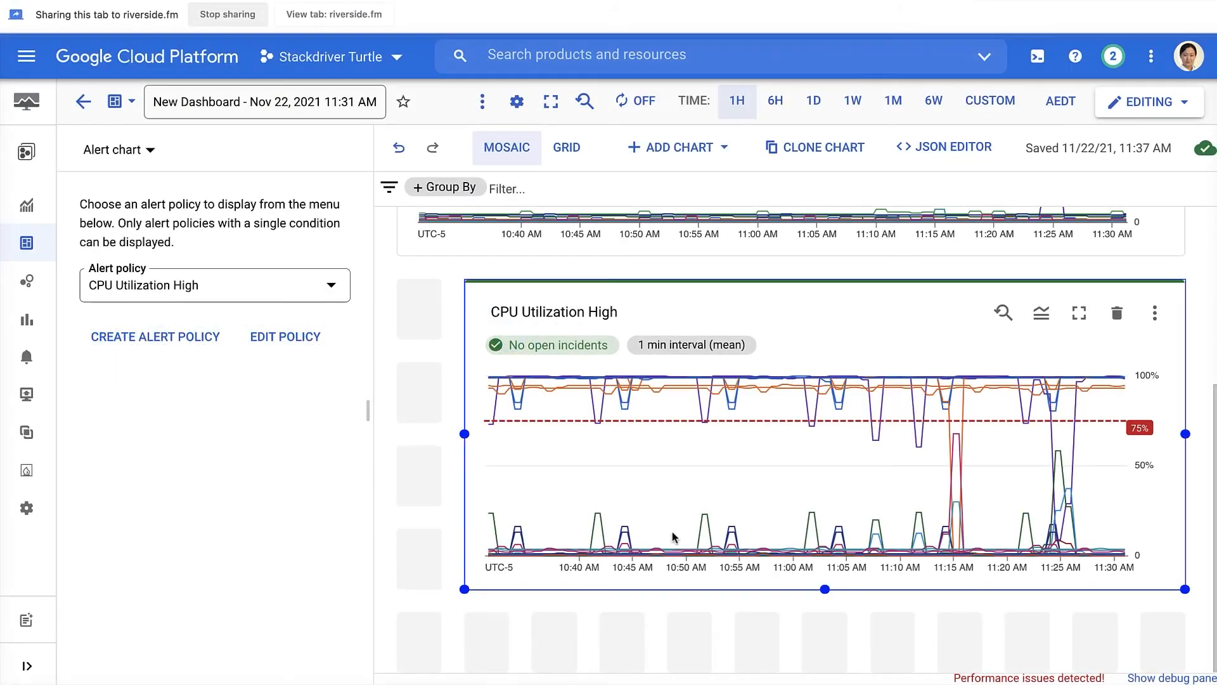
{"action": "mouse_move", "coordinate": [968, 388]}
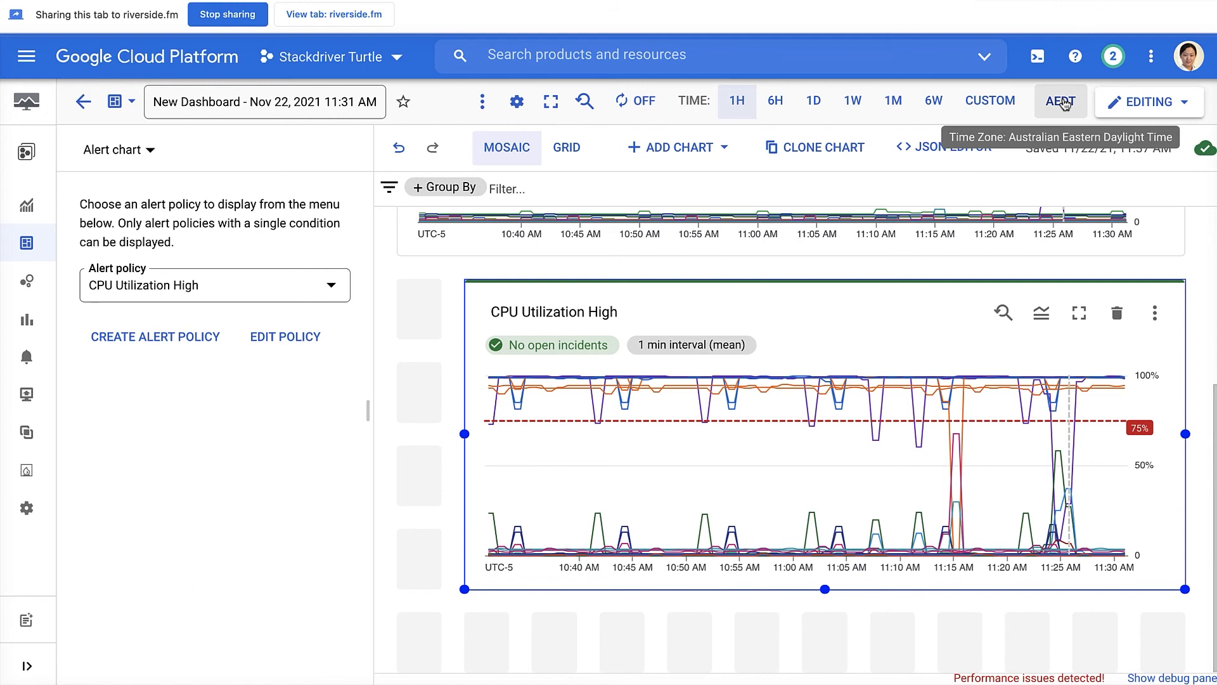
{"action": "mouse_move", "coordinate": [1046, 121]}
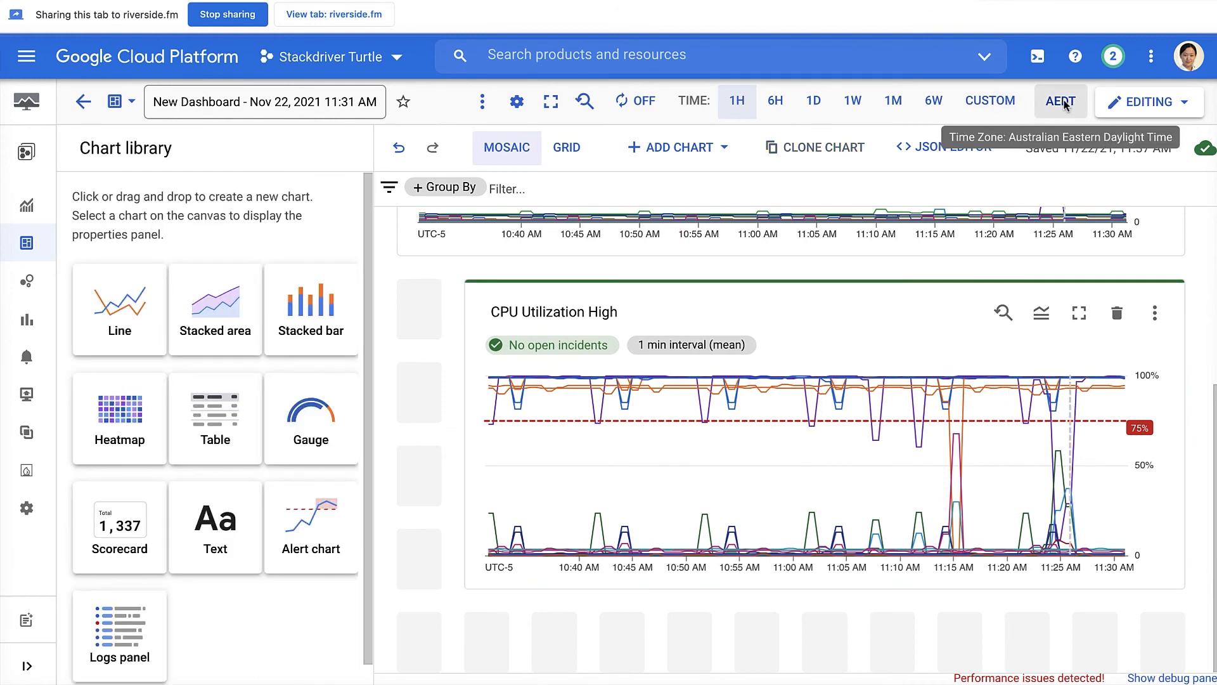
- Change the dashboard time zone from AEDT to Atlantic Standard Time (AST)
{"action": "left_click", "coordinate": [1059, 101]}
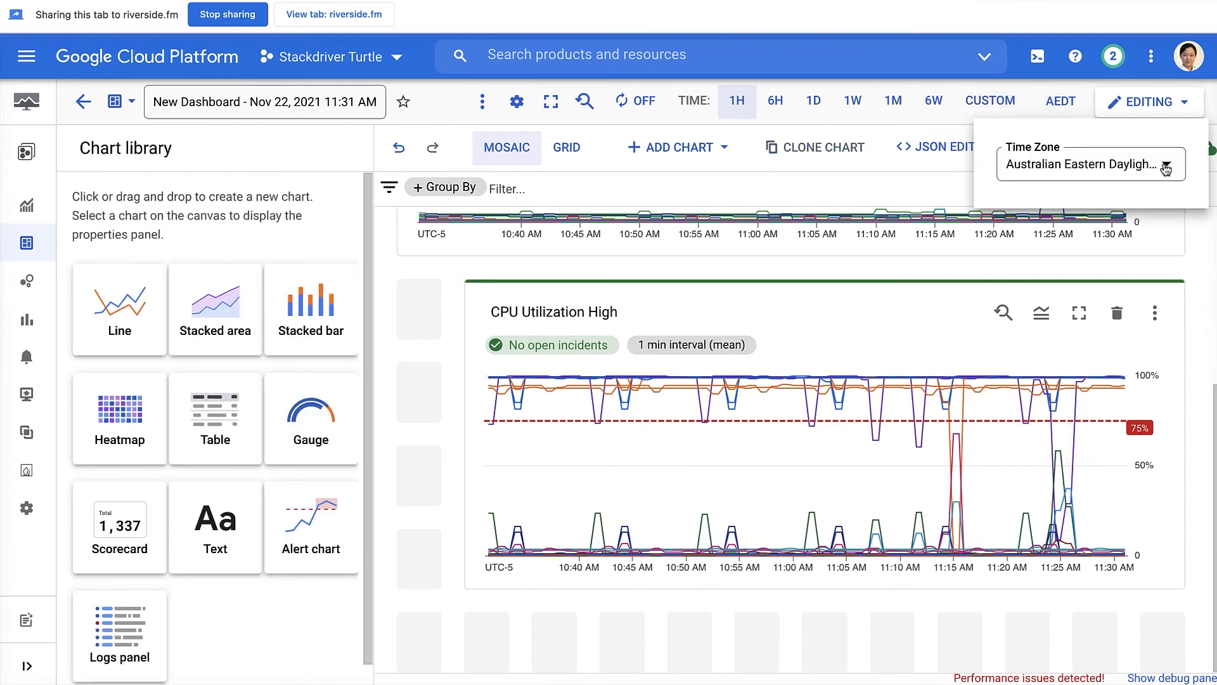
{"action": "left_click", "coordinate": [1087, 165]}
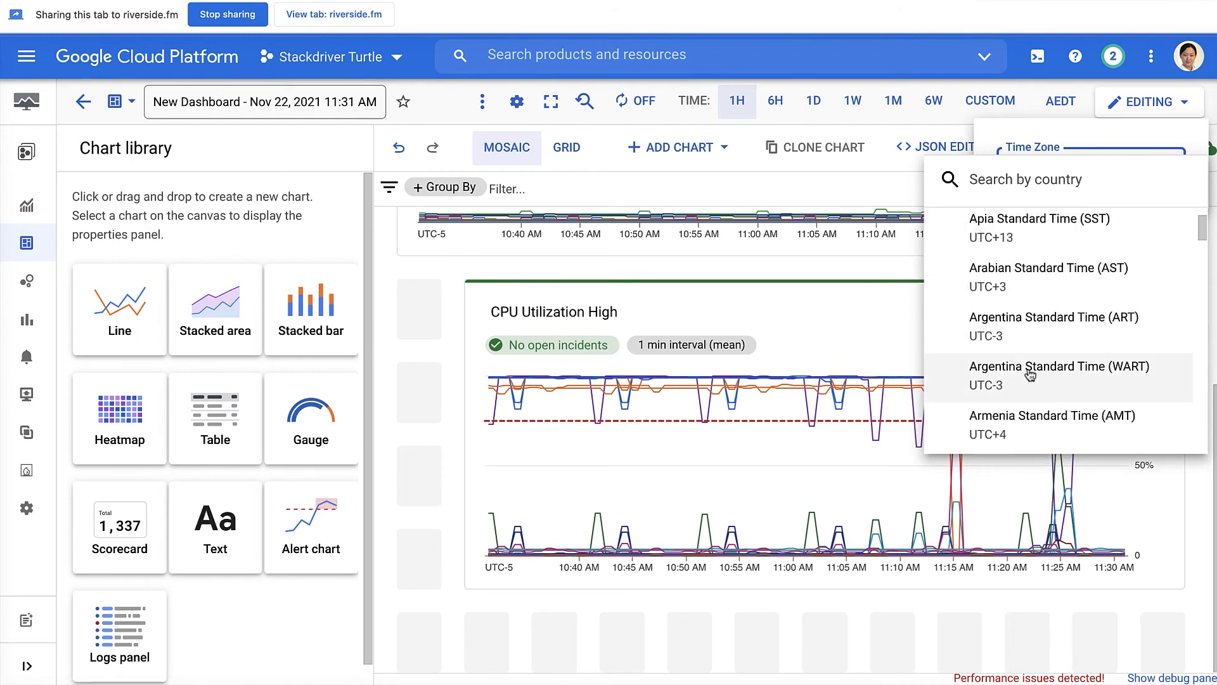
{"action": "scroll", "scroll_direction": "down", "scroll_amount": 3}
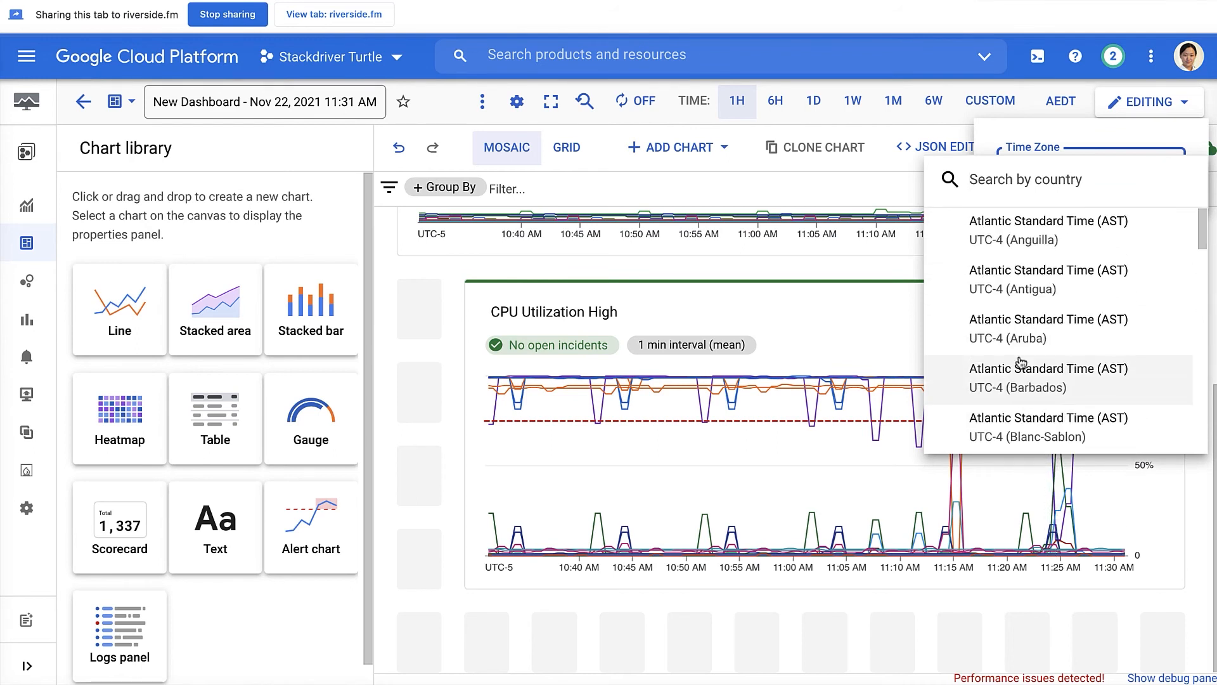
{"action": "scroll", "scroll_direction": "down", "scroll_amount": 3}
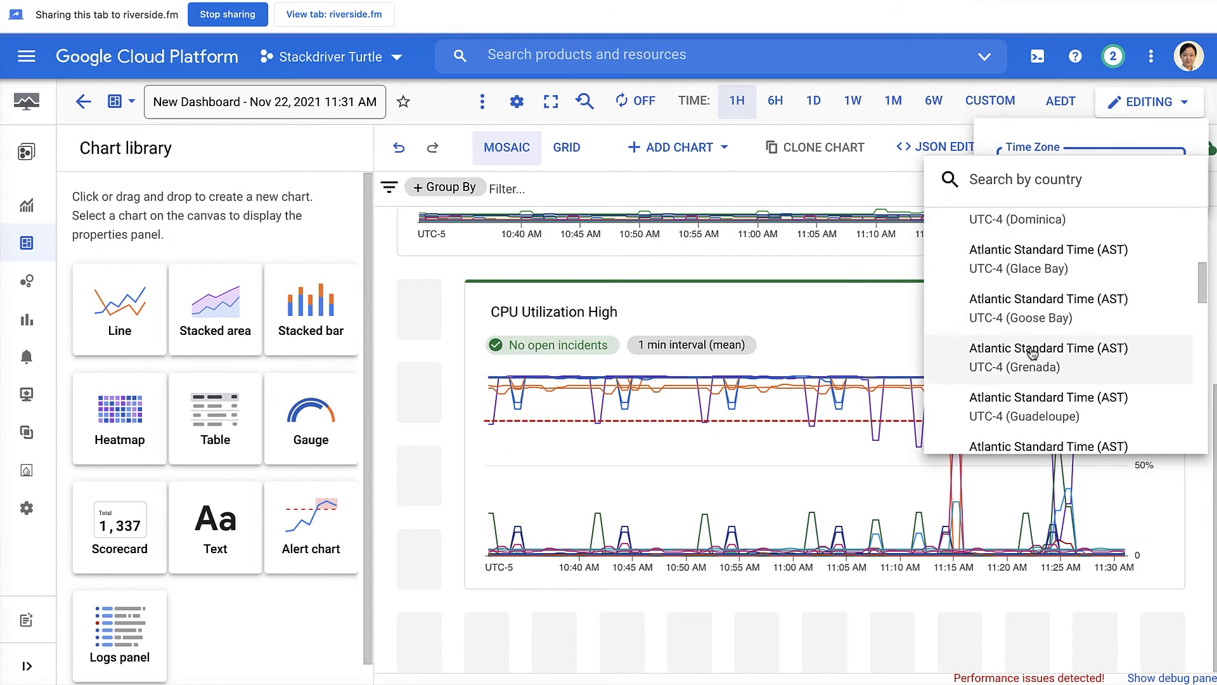
{"action": "left_click", "coordinate": [1047, 357]}
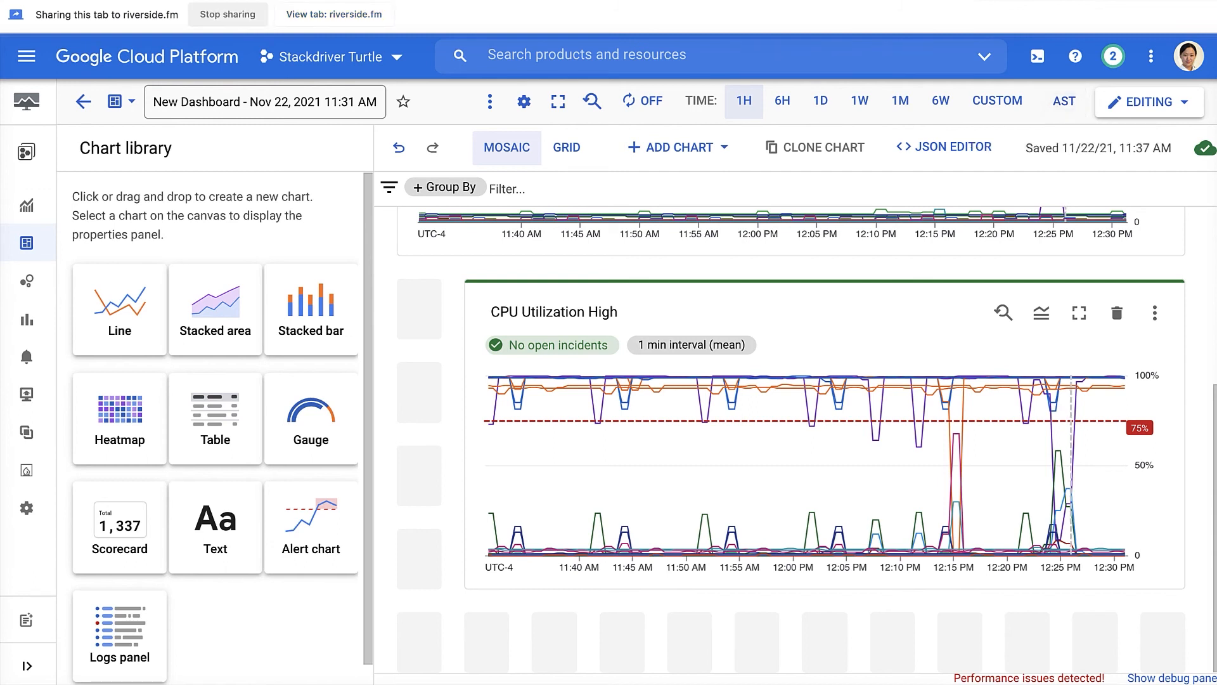
{"action": "mouse_move", "coordinate": [475, 572]}
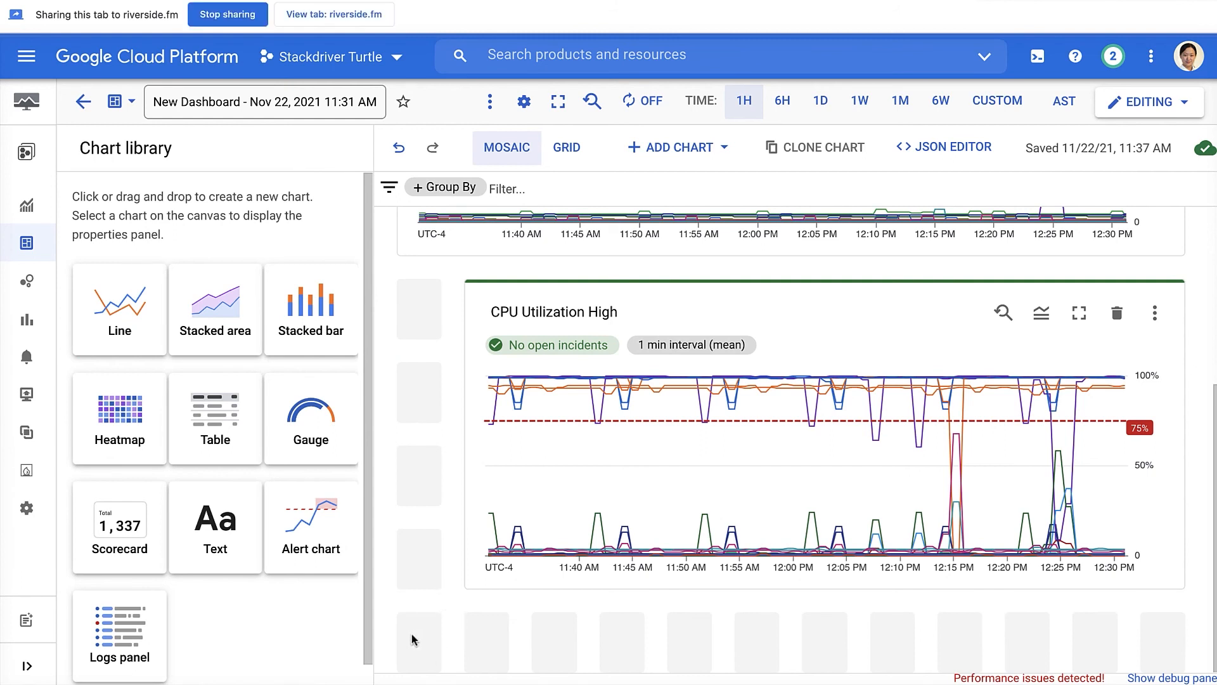
- Drag a Logs panel from the Chart library onto the canvas below the CPU Utilization High chart
{"action": "left_click_drag", "start_coordinate": [119, 634], "coordinate": [487, 629]}
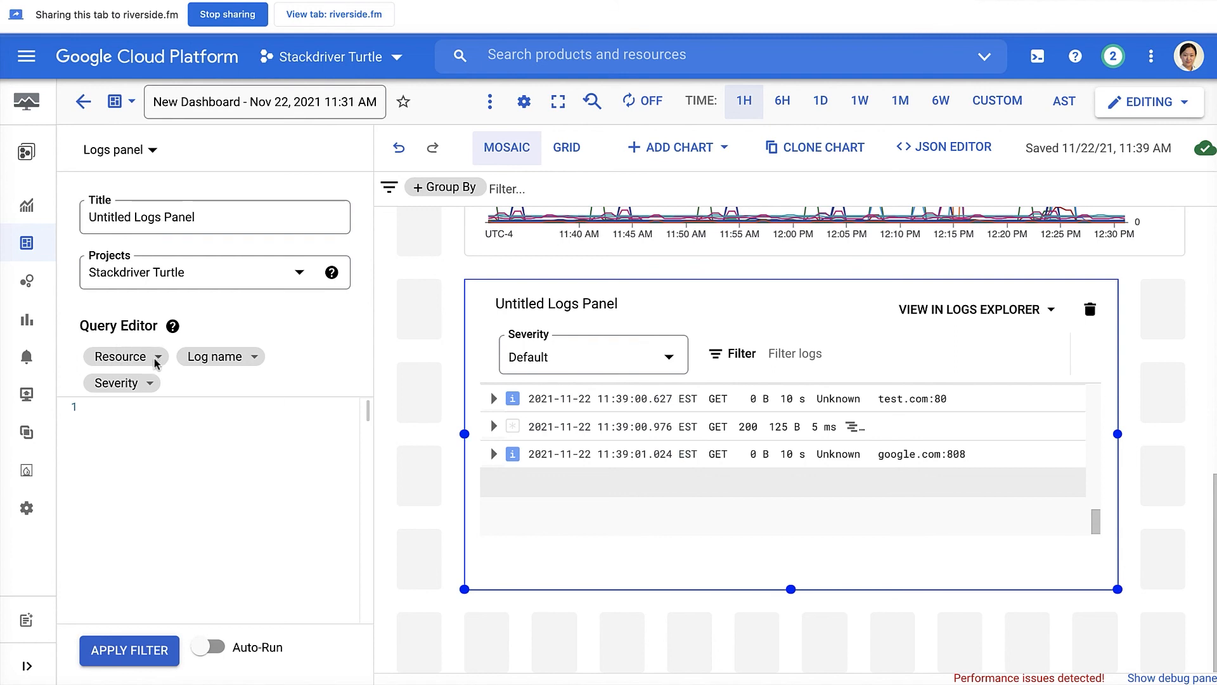
{"action": "mouse_move", "coordinate": [158, 366]}
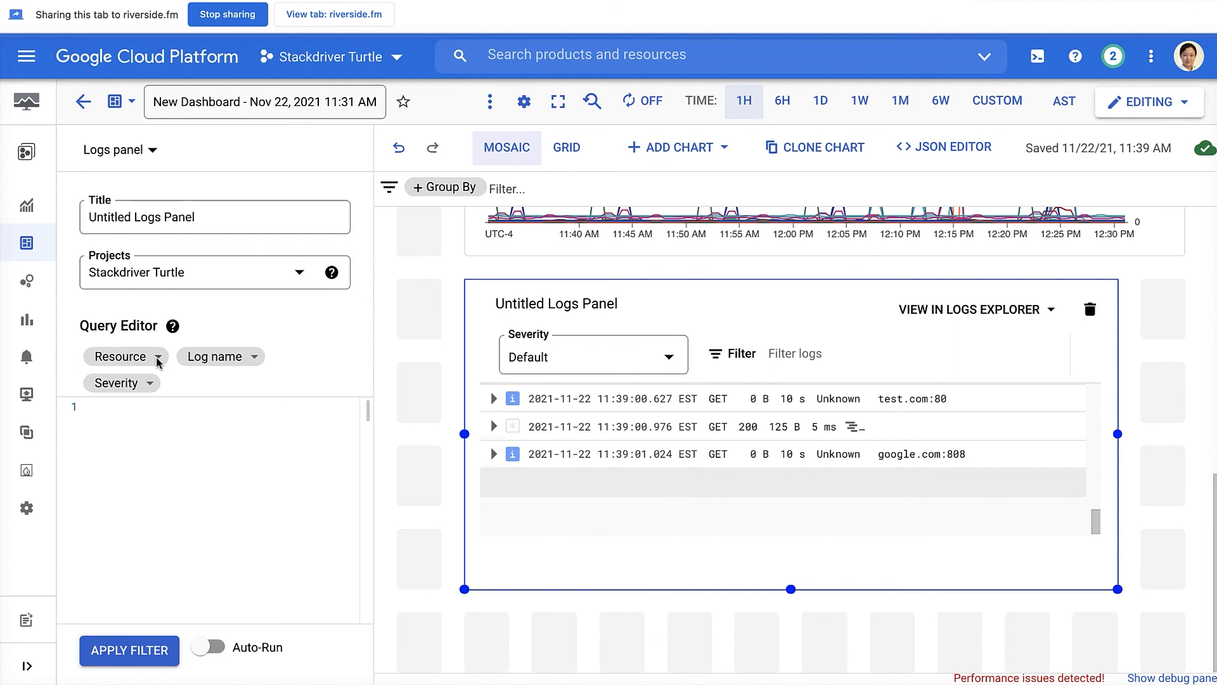
- Filter the logs query by resource to the Cloud SQL database gstackdriver-turtle%3Acloudsql001
{"action": "left_click", "coordinate": [120, 356]}
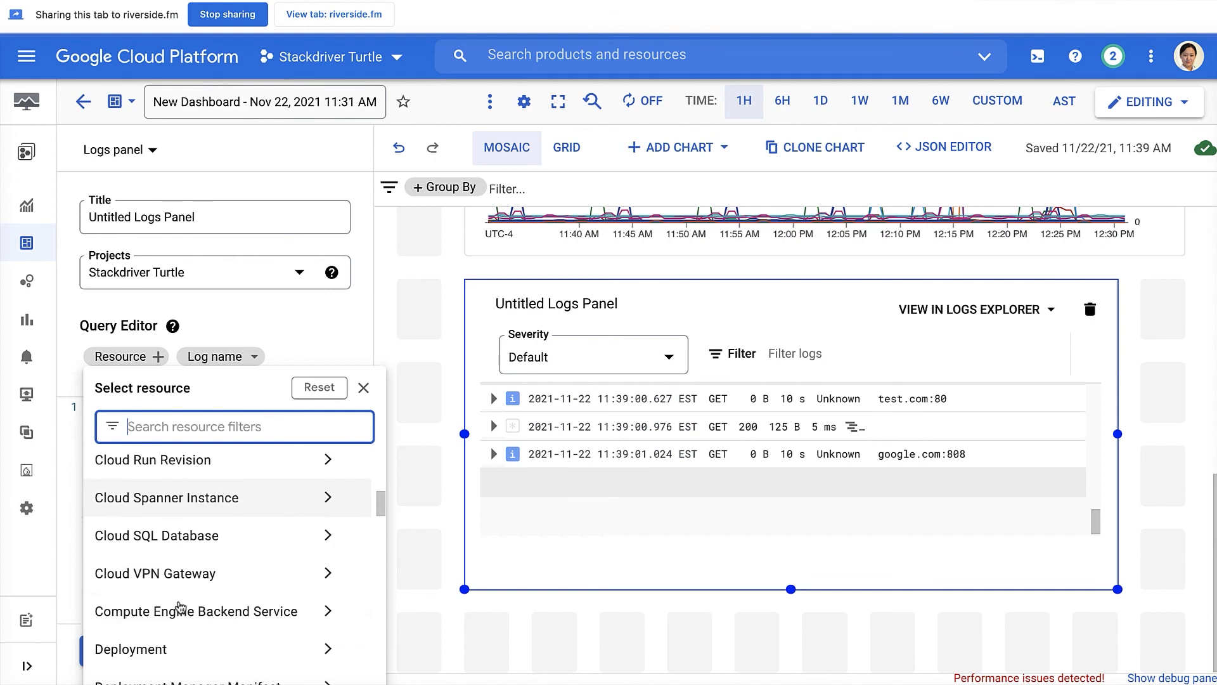
{"action": "scroll", "scroll_direction": "down", "scroll_amount": 3}
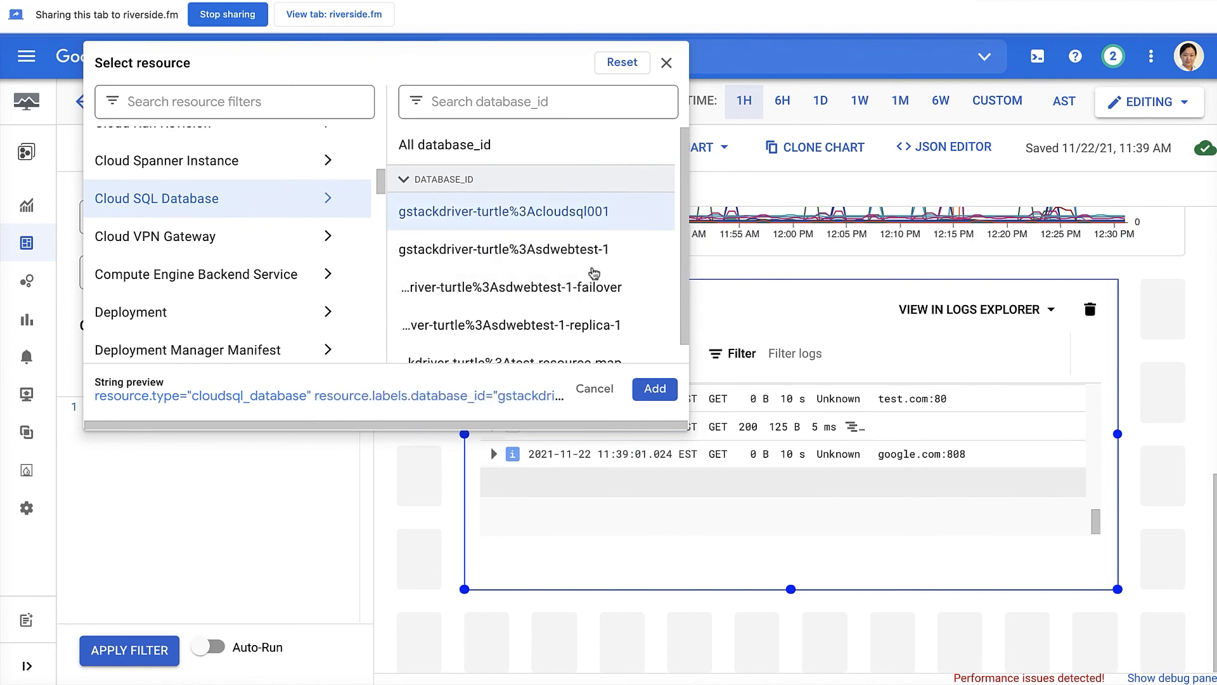
{"action": "left_click", "coordinate": [654, 388]}
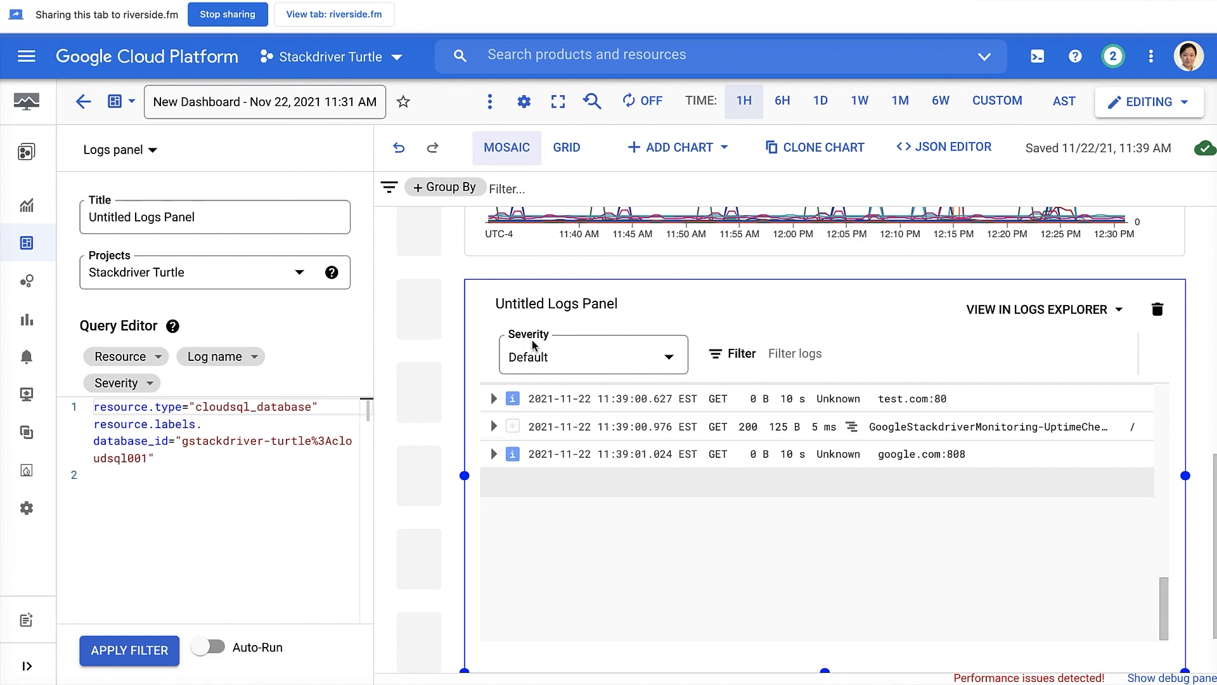
{"action": "mouse_move", "coordinate": [794, 354]}
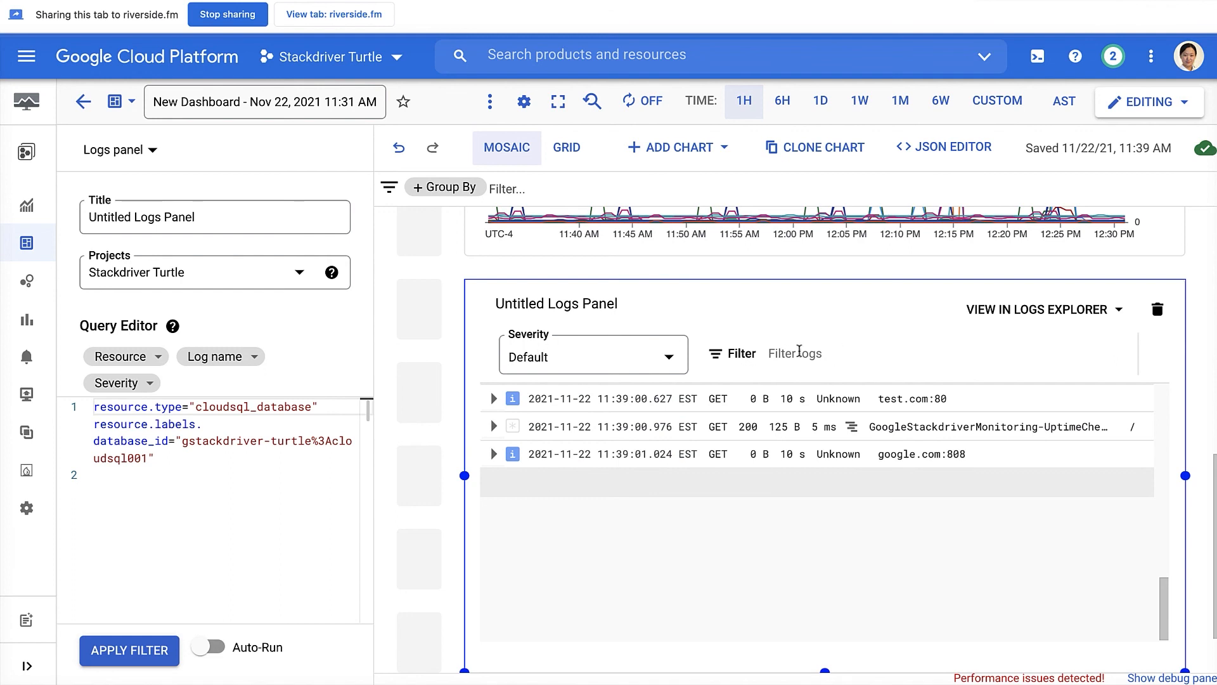